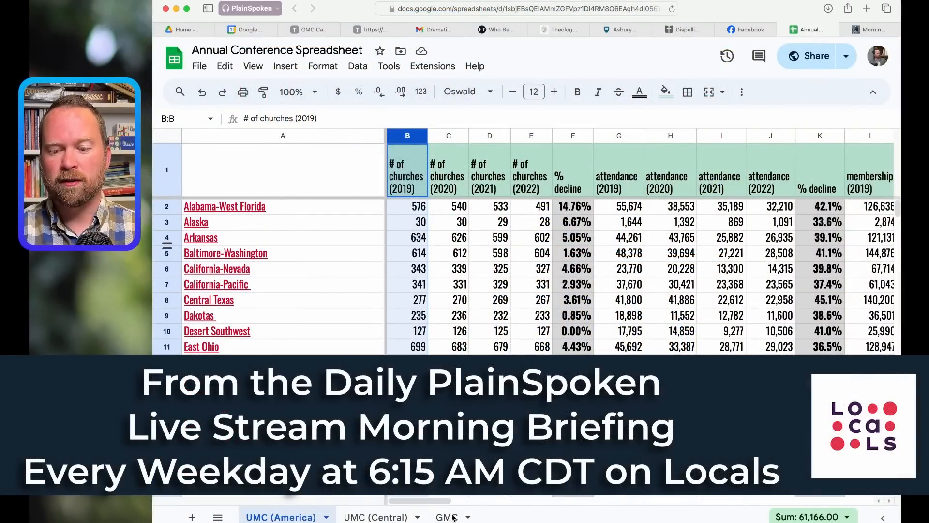
- Browse the GMC and UMC (Central) sheets, then return to UMC (America)
click(445, 517)
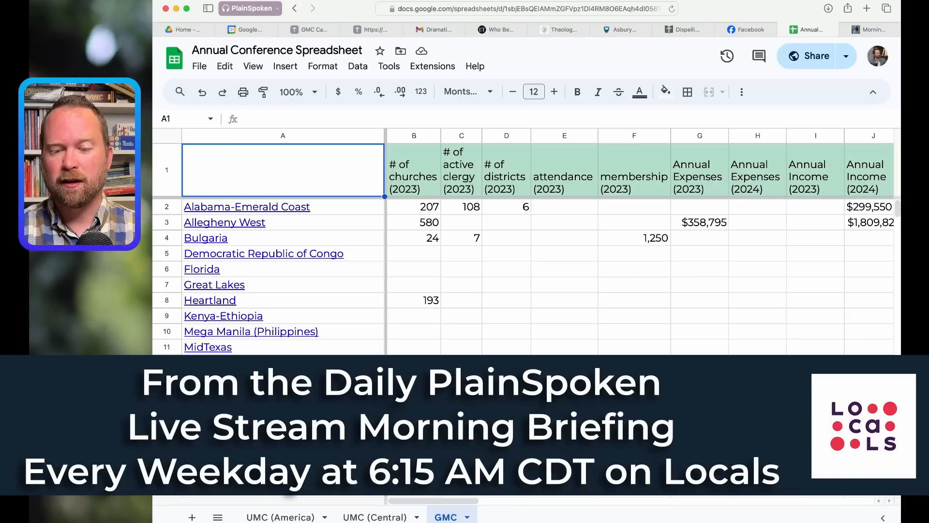
scroll(down, 3)
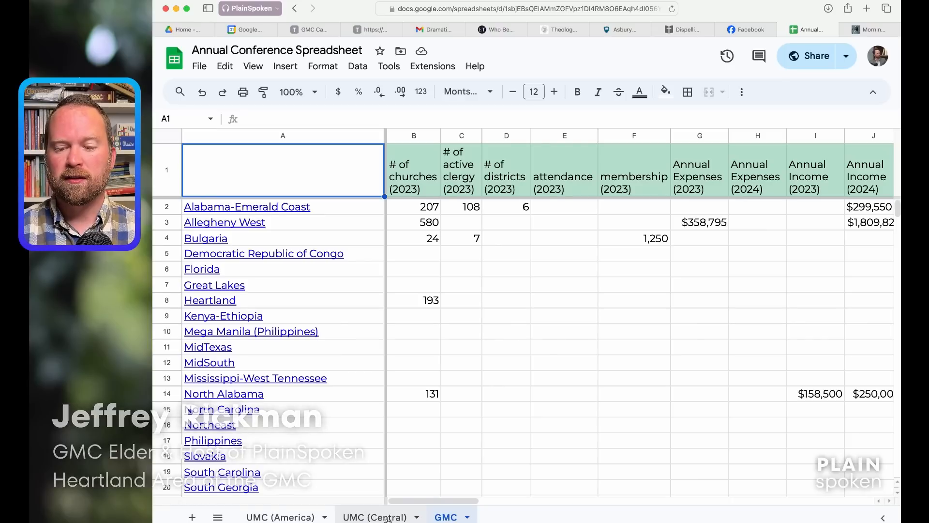
click(377, 517)
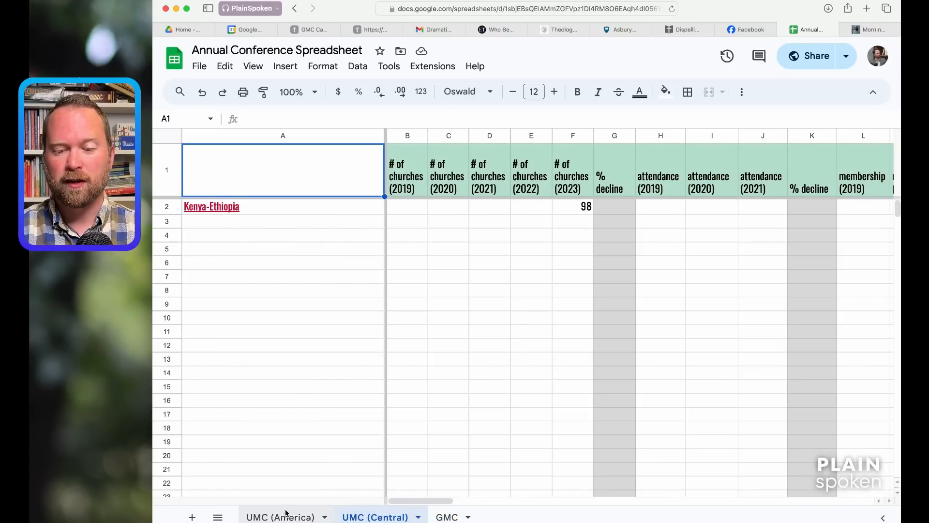
click(277, 517)
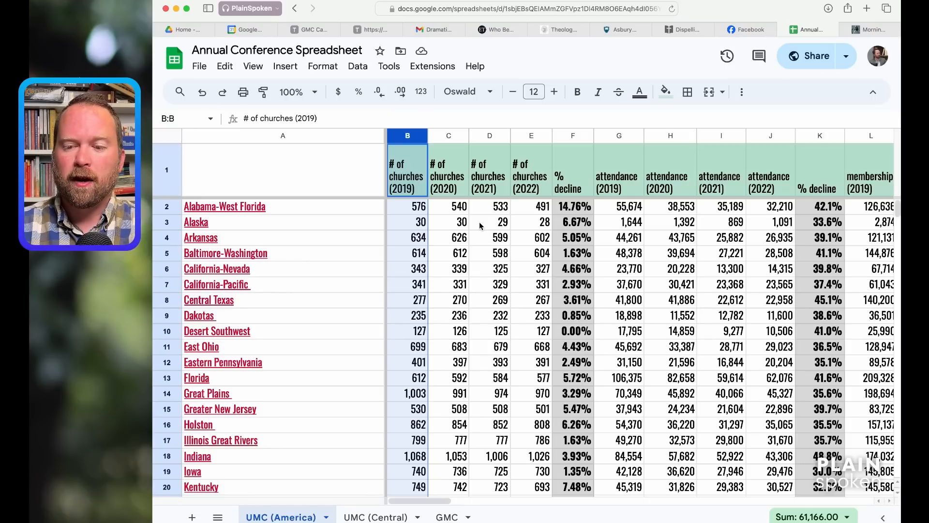
mouse_move(531, 269)
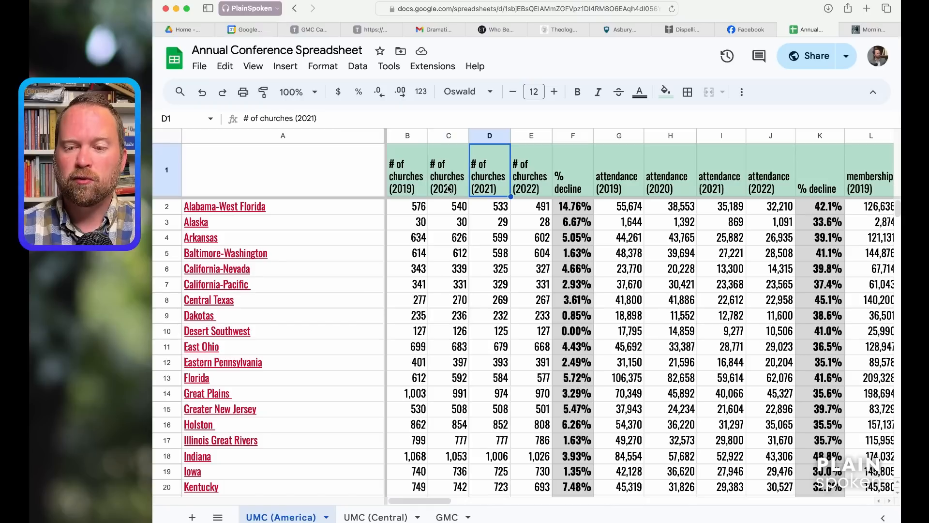
- Review the 2022 church counts and Mississippi's 2024 disaffiliation count across the sheet
click(530, 169)
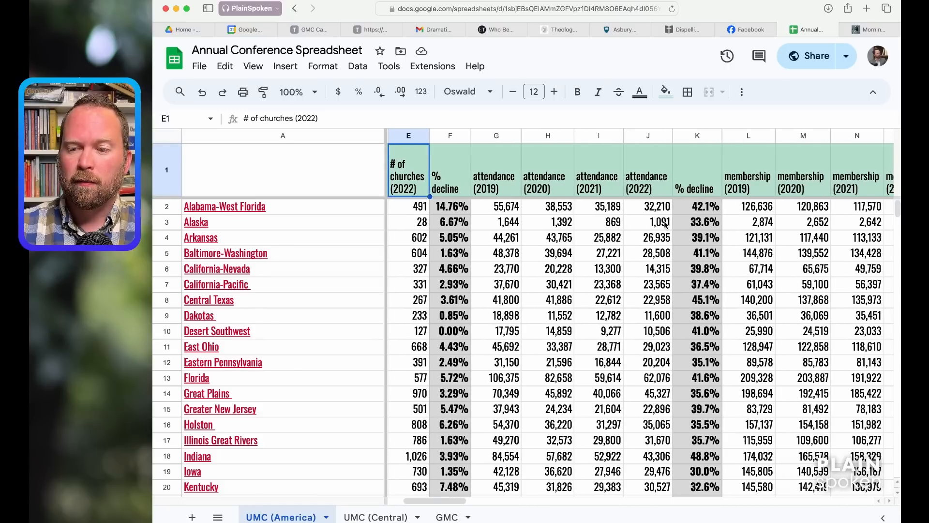
scroll(right, 3)
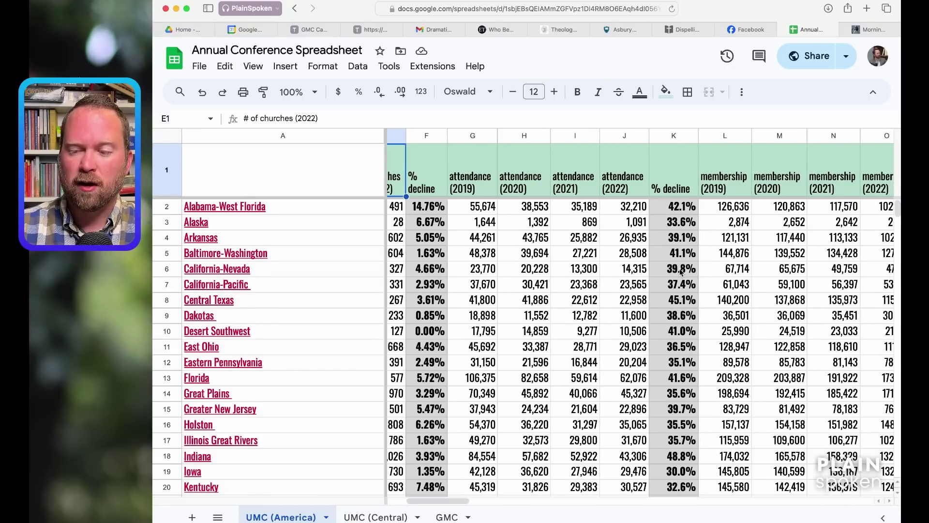
scroll(right, 3)
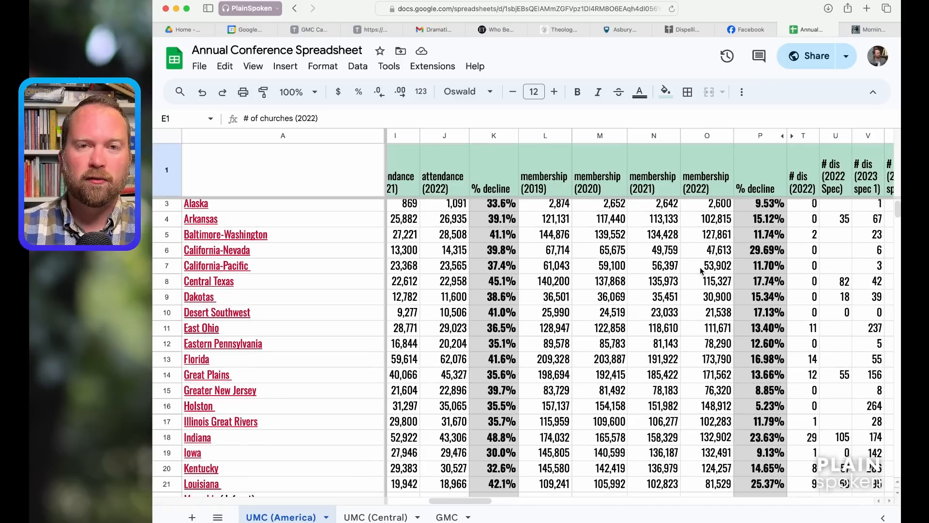
scroll(right, 3)
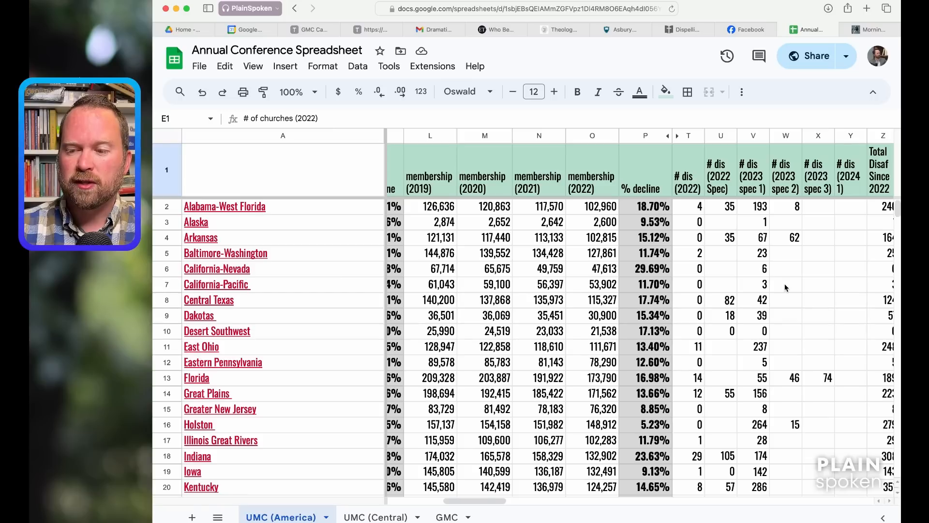
scroll(right, 3)
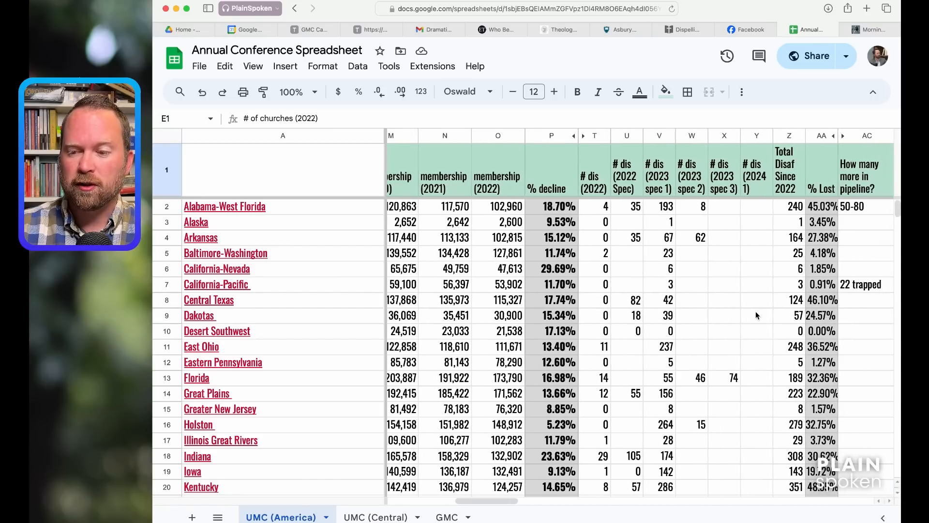
scroll(down, 3)
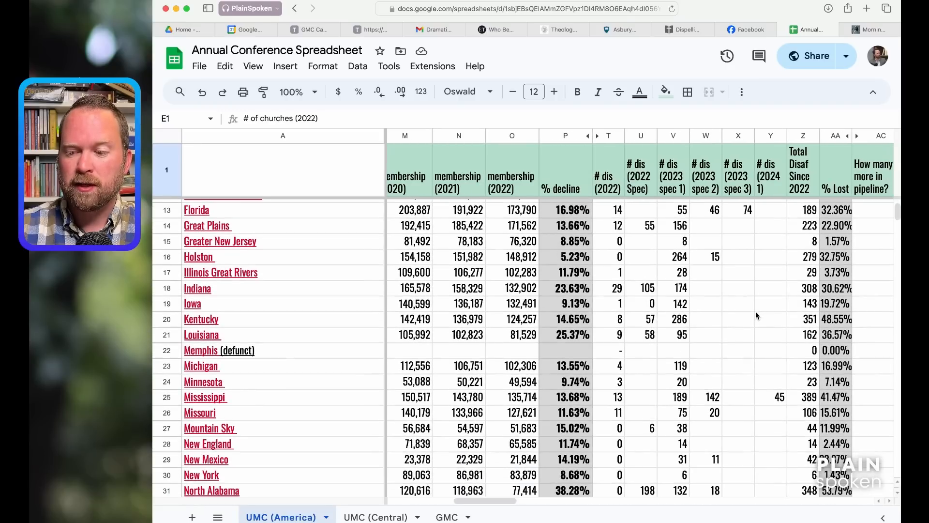
click(773, 397)
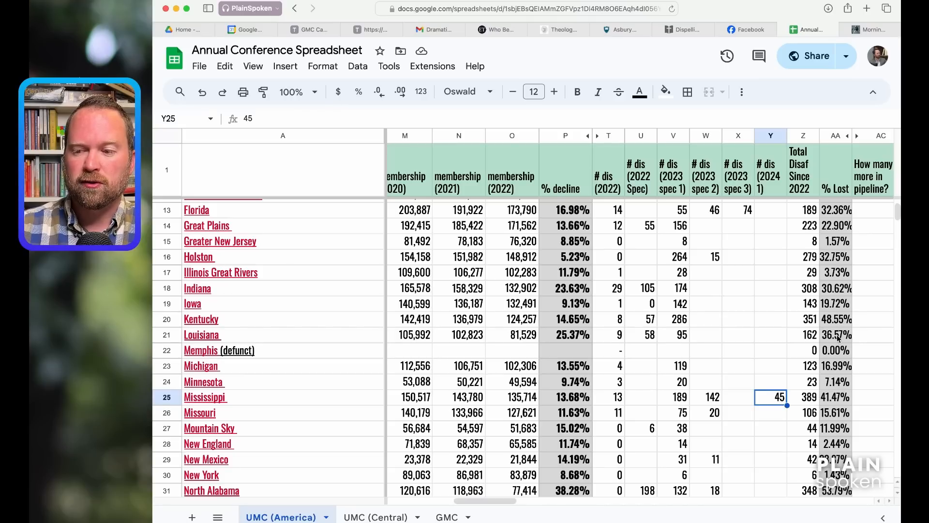
scroll(right, 3)
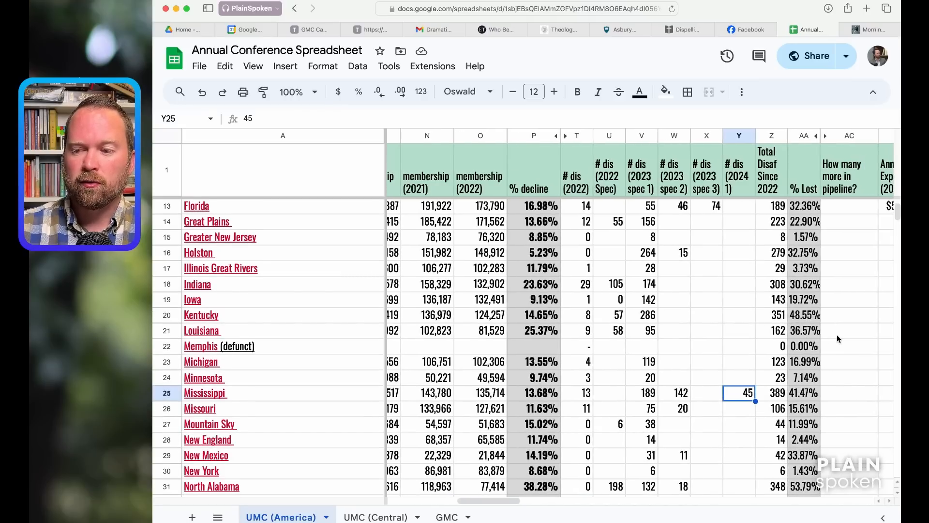
scroll(right, 3)
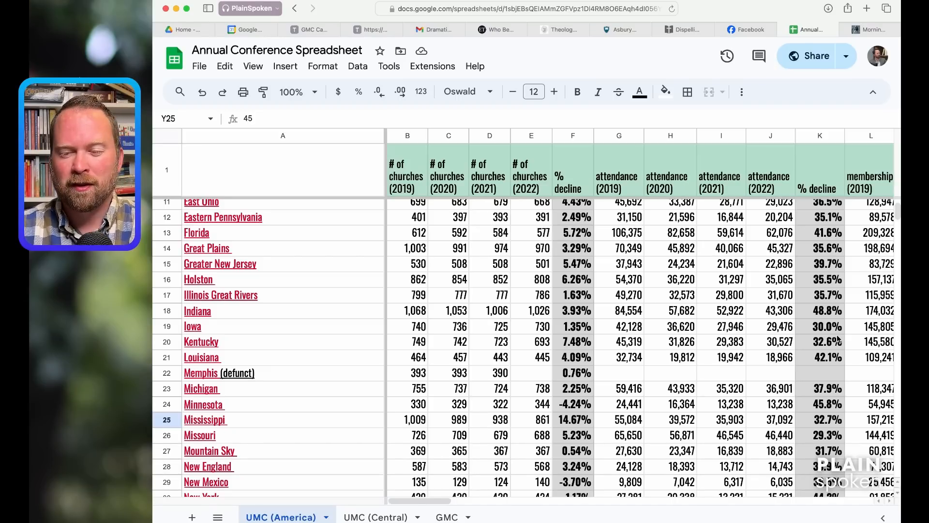
scroll(up, 3)
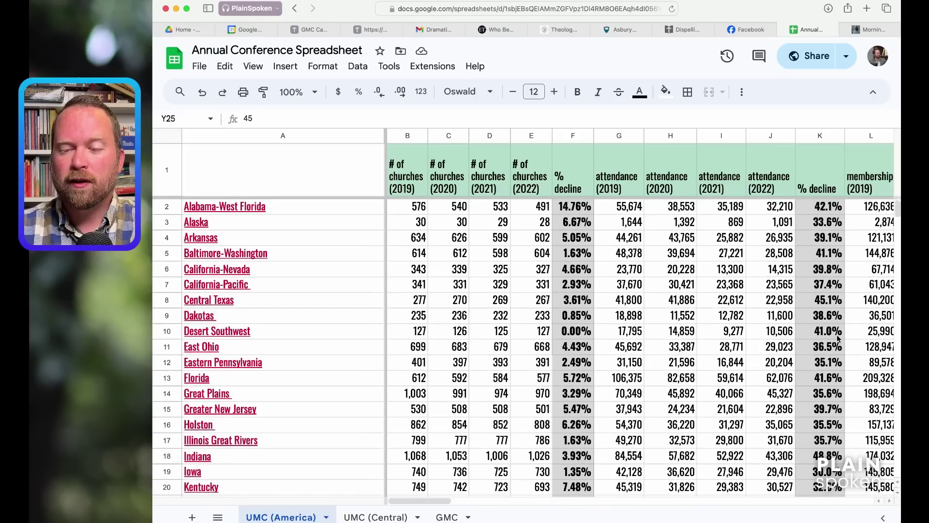
scroll(down, 3)
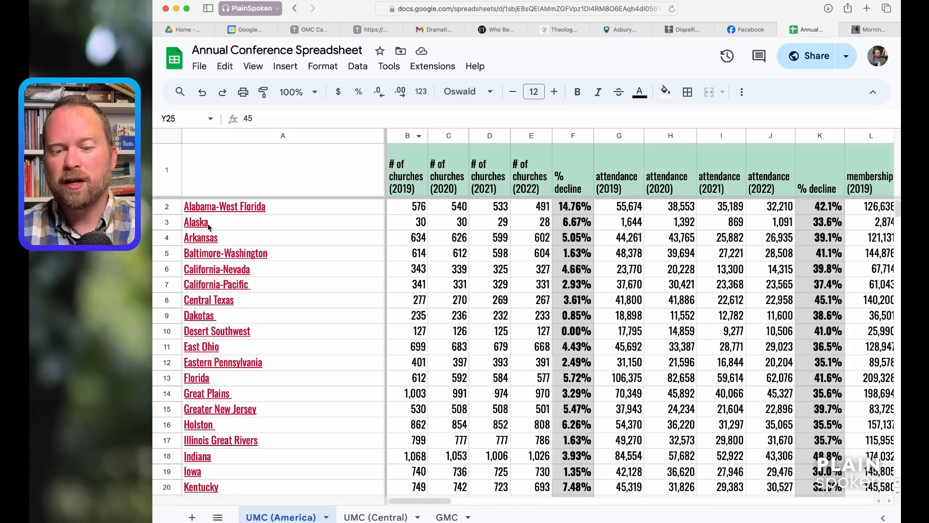
mouse_move(198, 425)
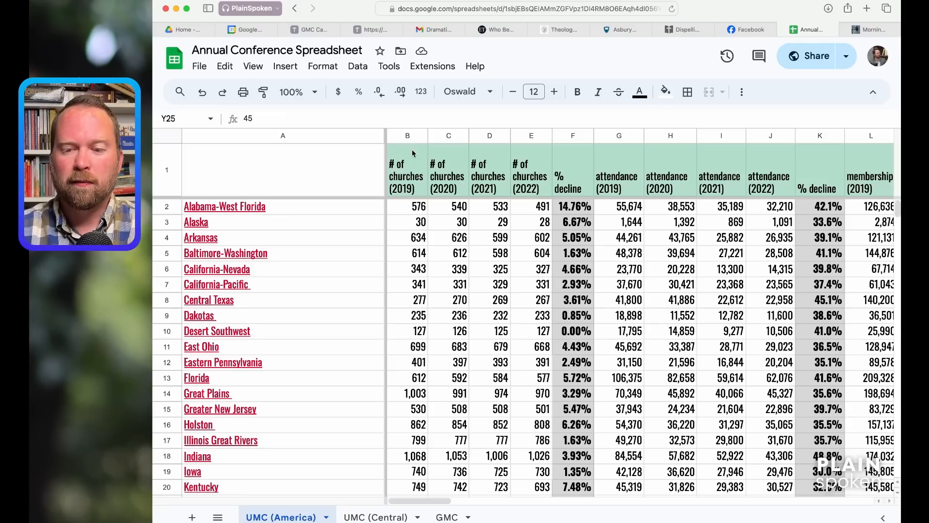
- Sort the sheet by the 2019 church count column, fewest churches first
click(406, 136)
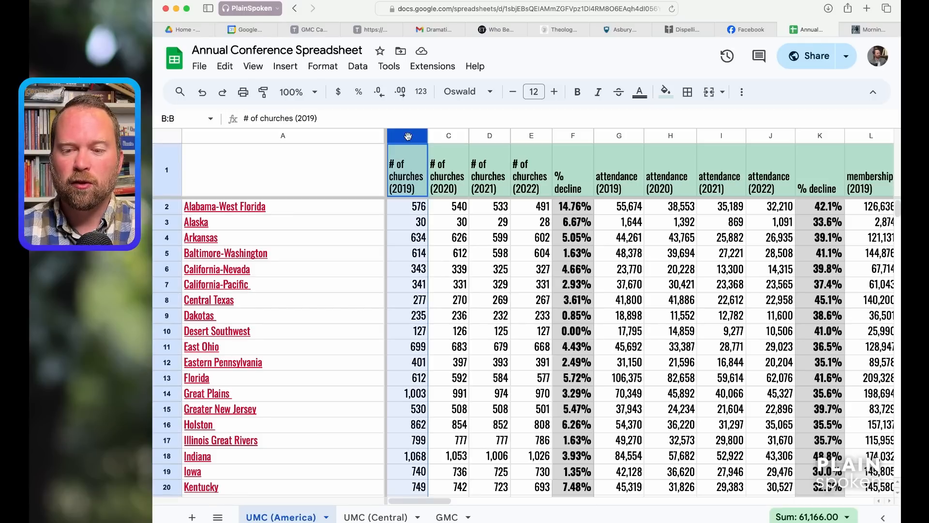
right_click(406, 136)
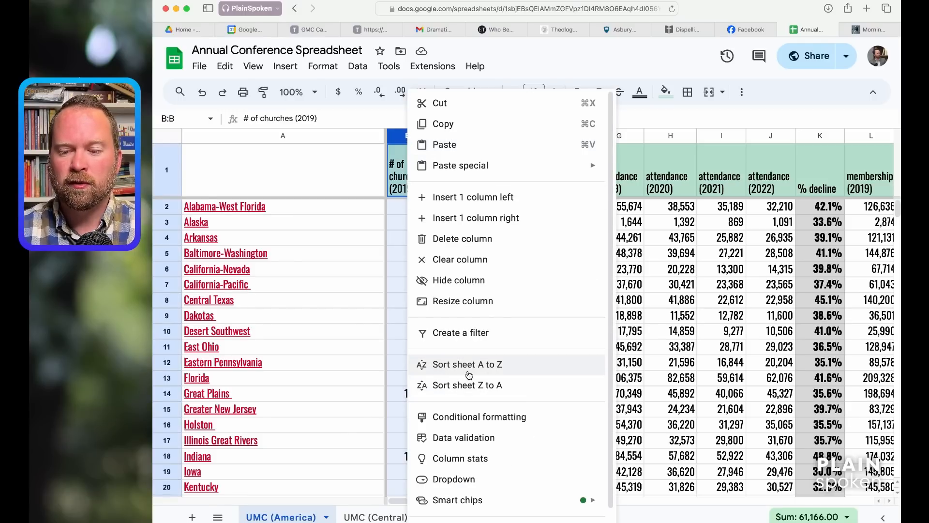
click(468, 363)
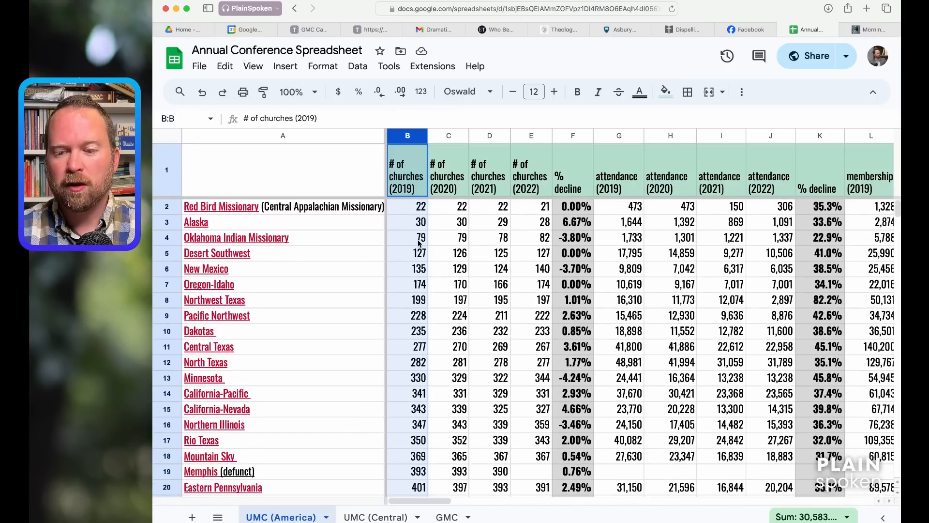
scroll(down, 3)
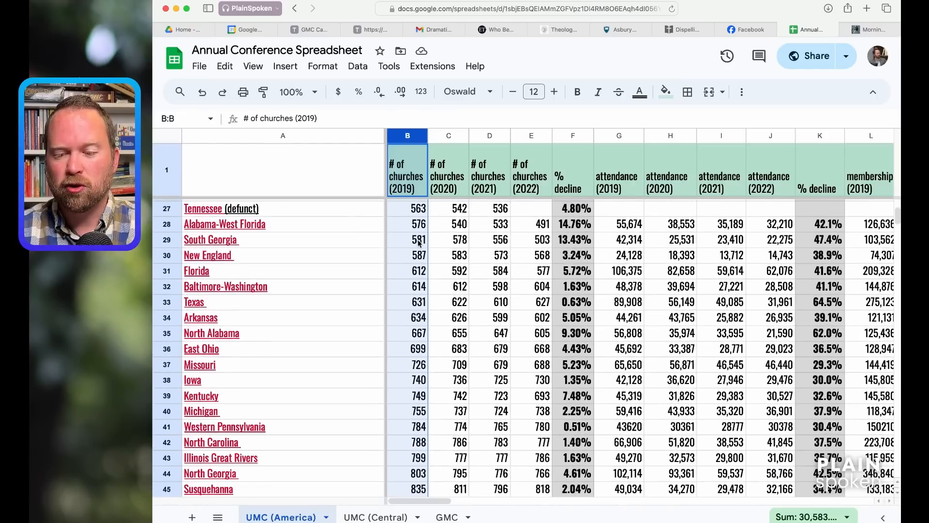
scroll(down, 3)
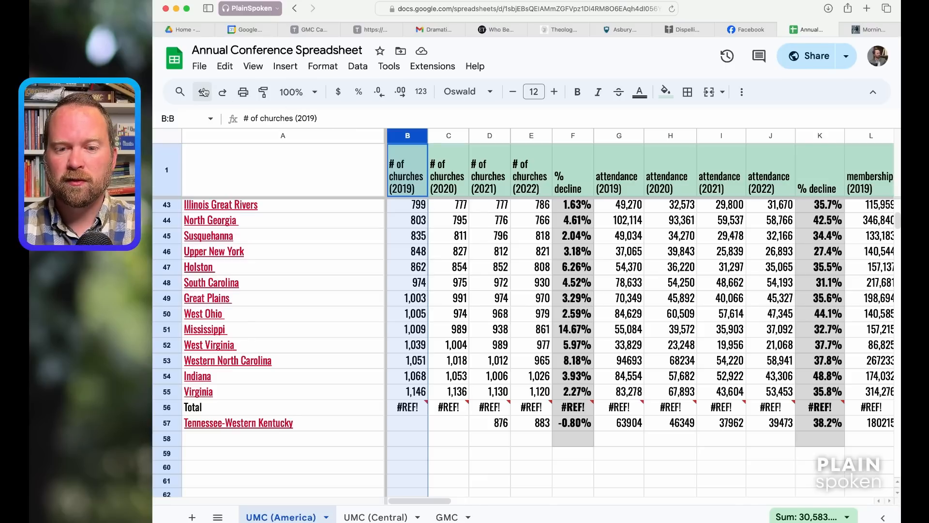
mouse_move(203, 92)
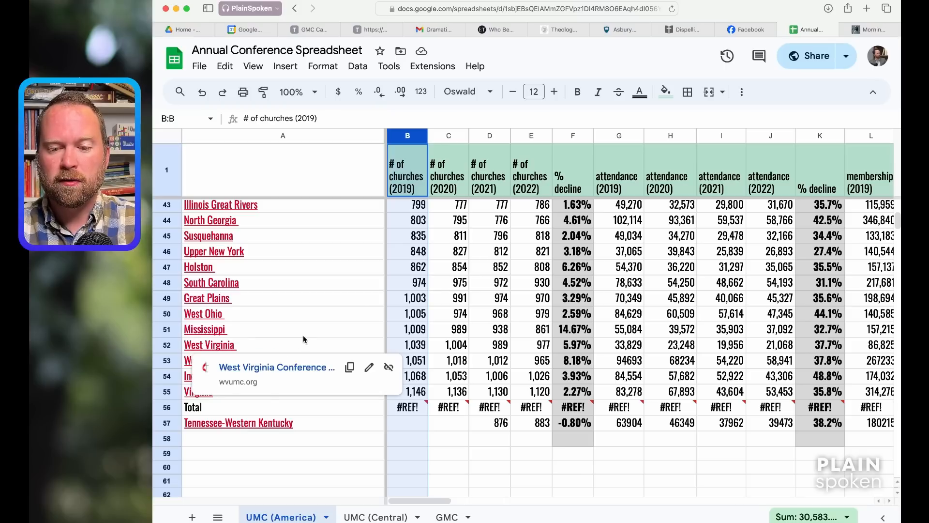
mouse_move(206, 329)
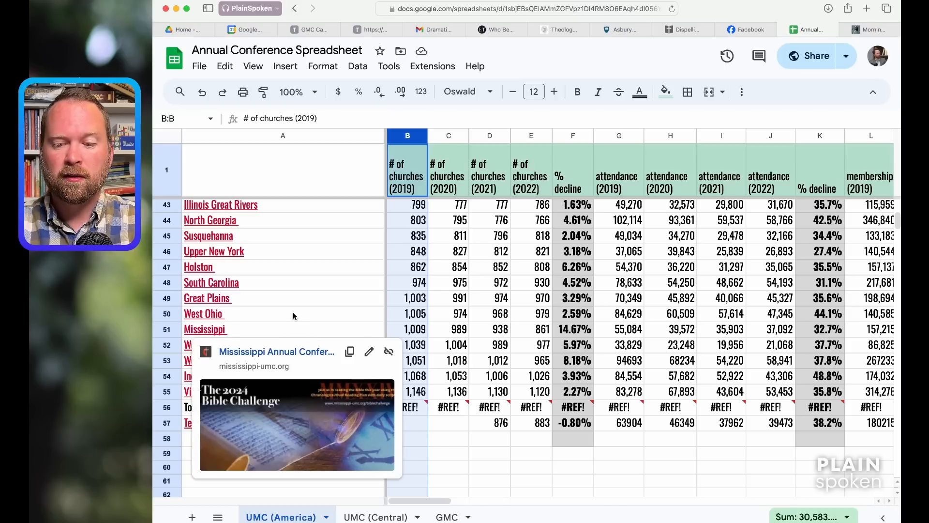
mouse_move(207, 298)
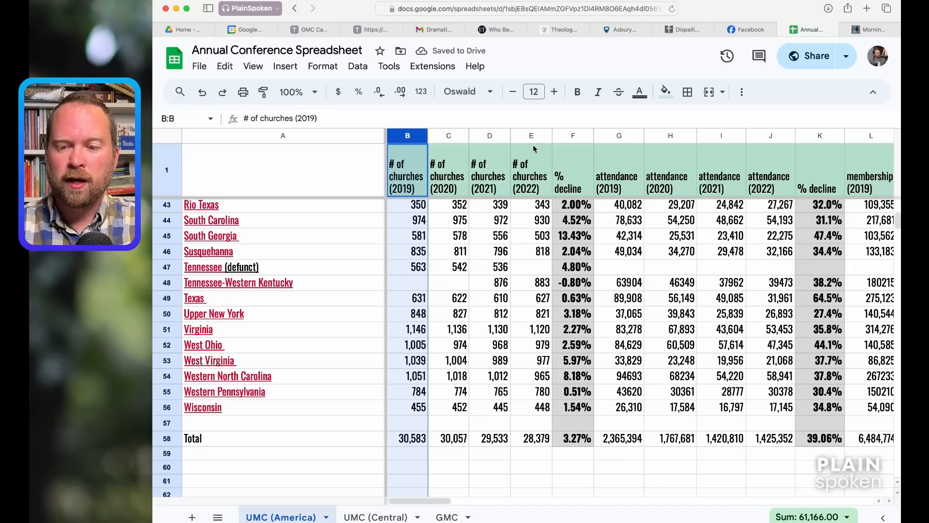
mouse_move(530, 137)
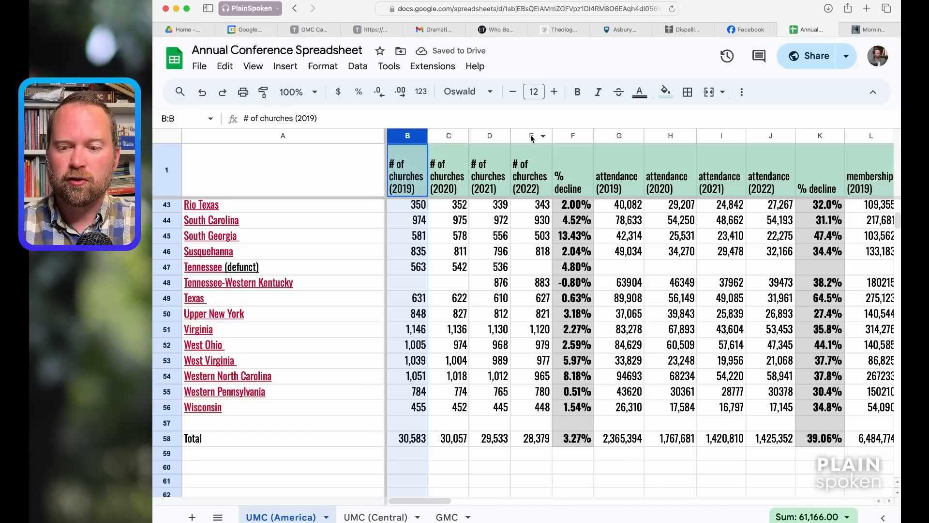
- Select the column E header after the Total row is restored below Wisconsin
click(531, 136)
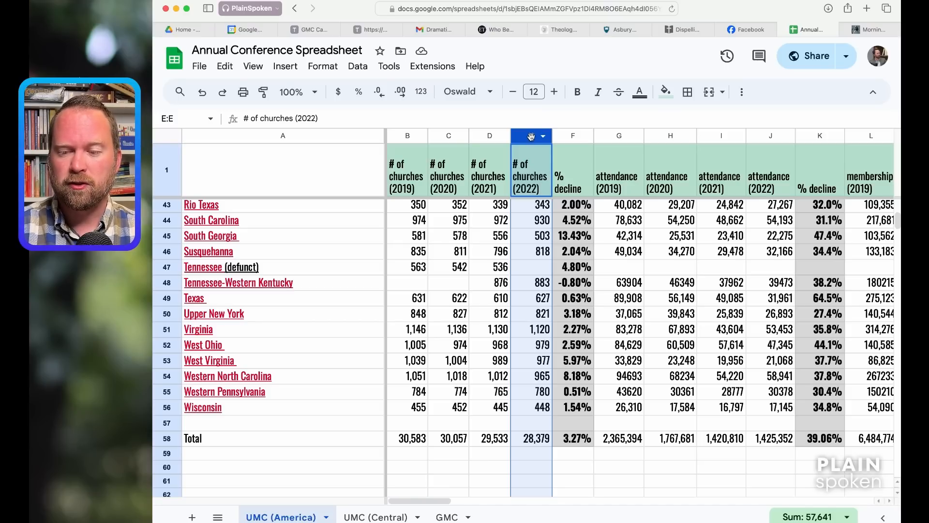
right_click(530, 136)
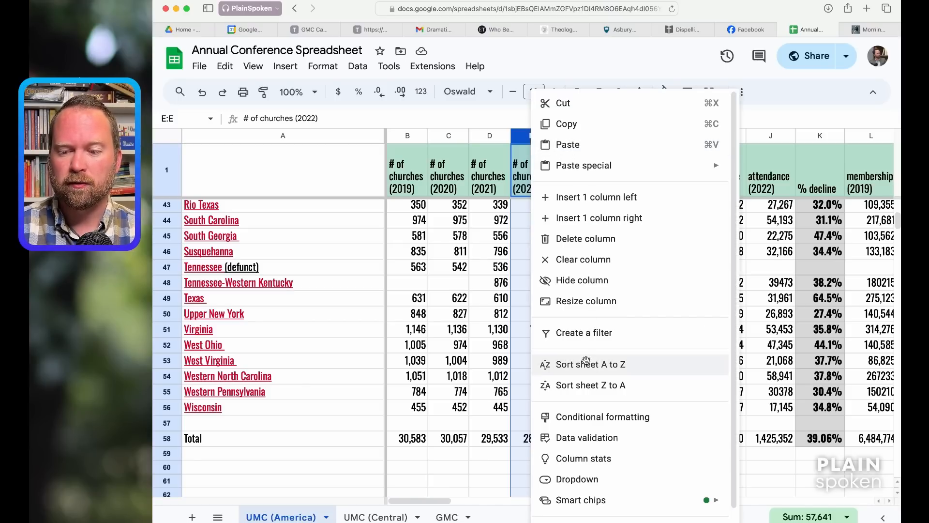
click(590, 364)
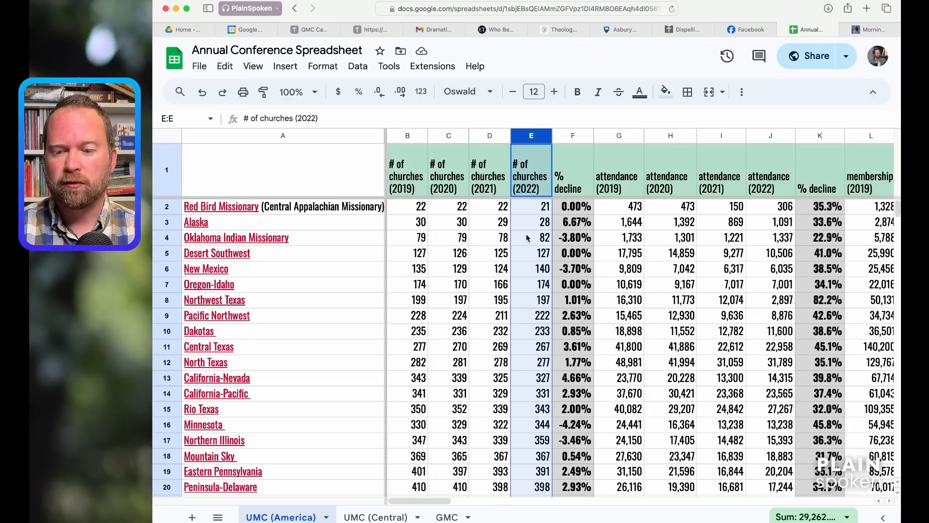
mouse_move(535, 244)
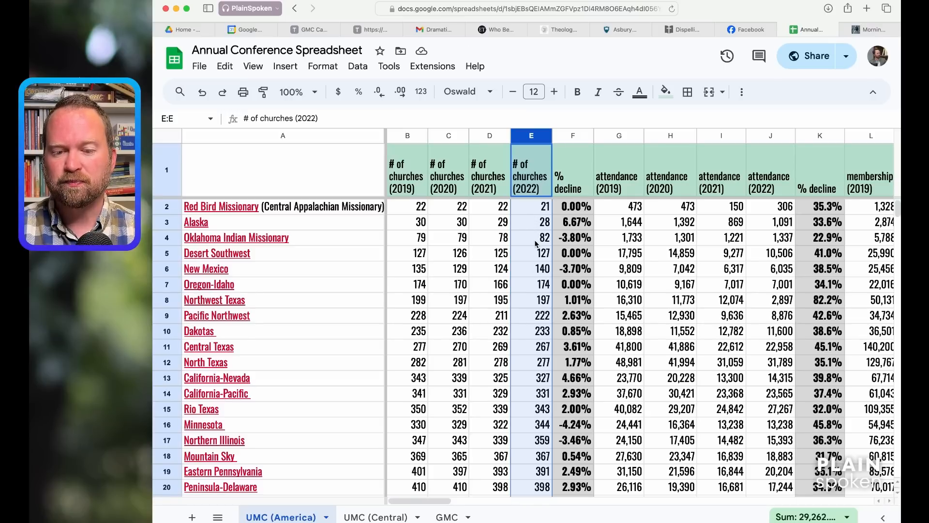
scroll(down, 3)
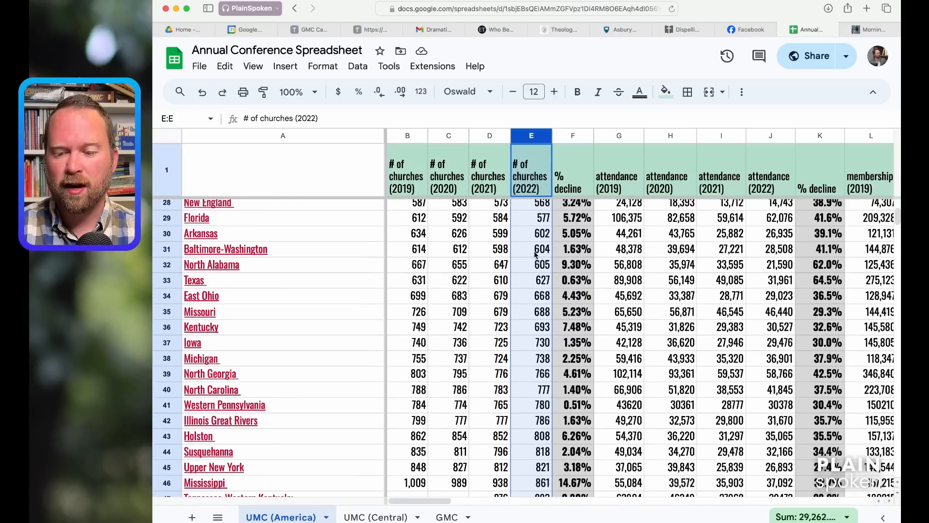
scroll(down, 3)
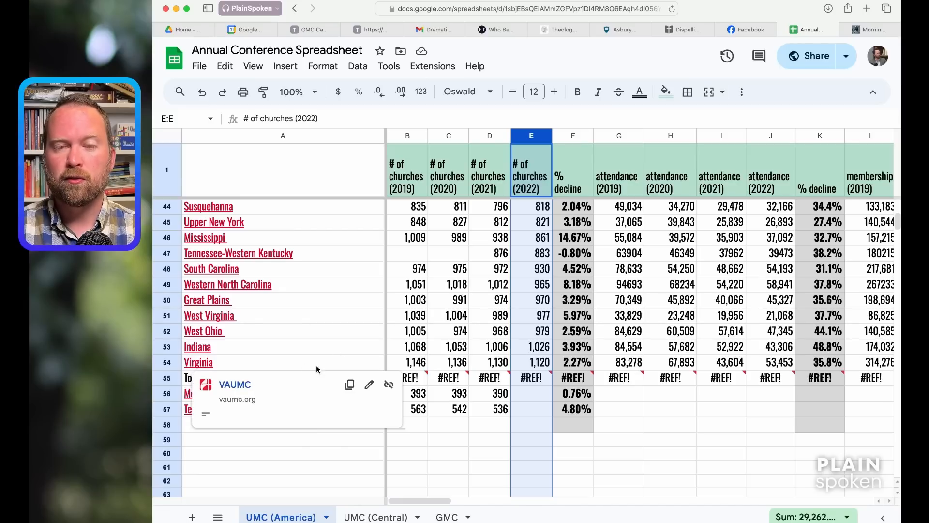
click(530, 347)
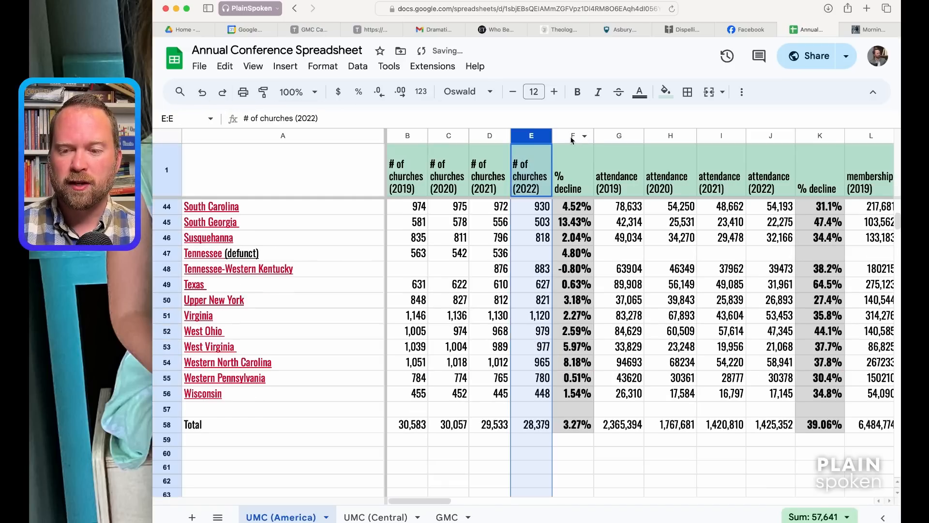
right_click(572, 135)
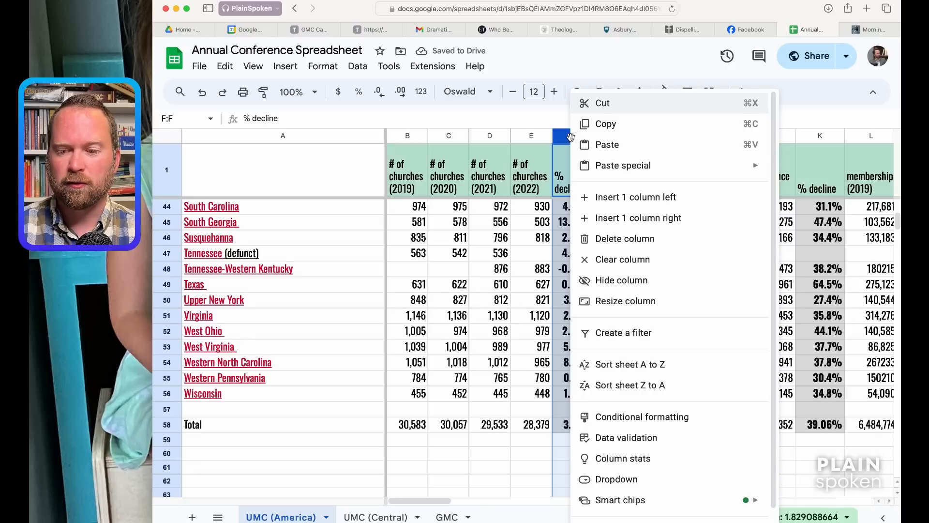
mouse_move(619, 360)
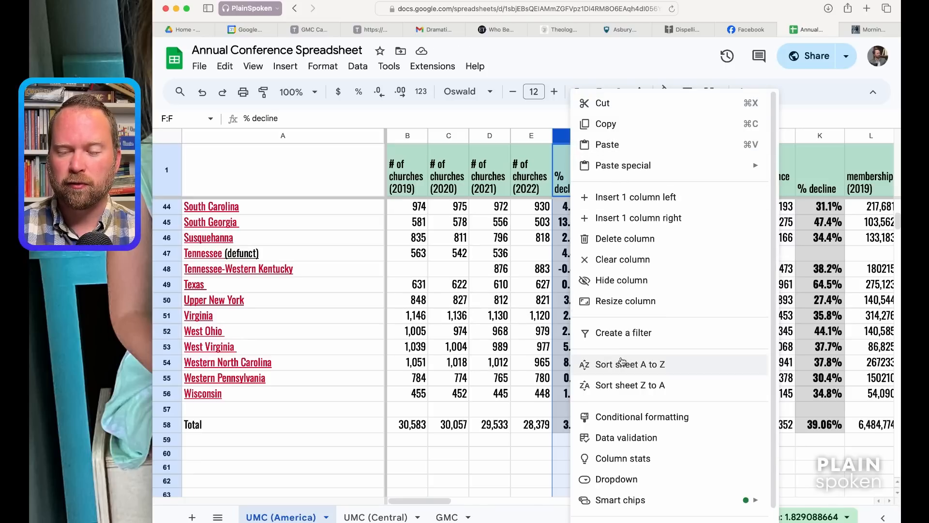
click(630, 364)
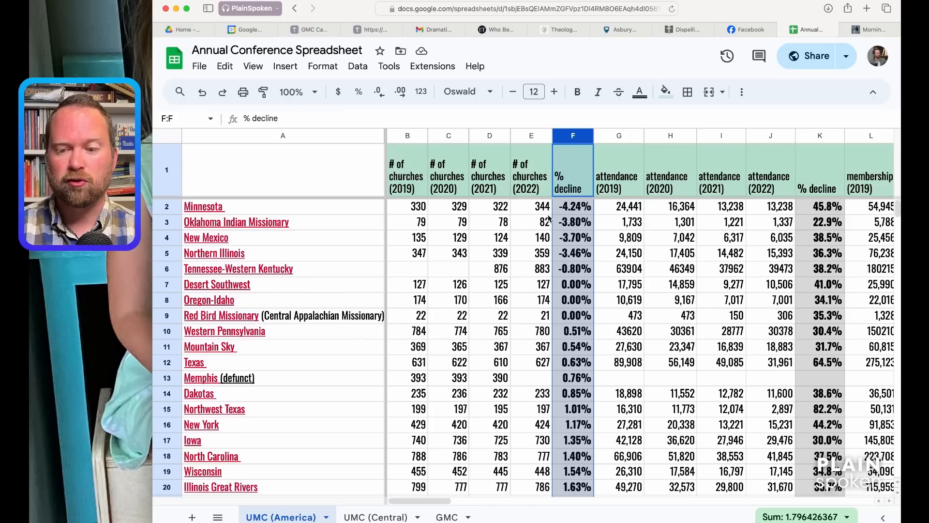
mouse_move(563, 215)
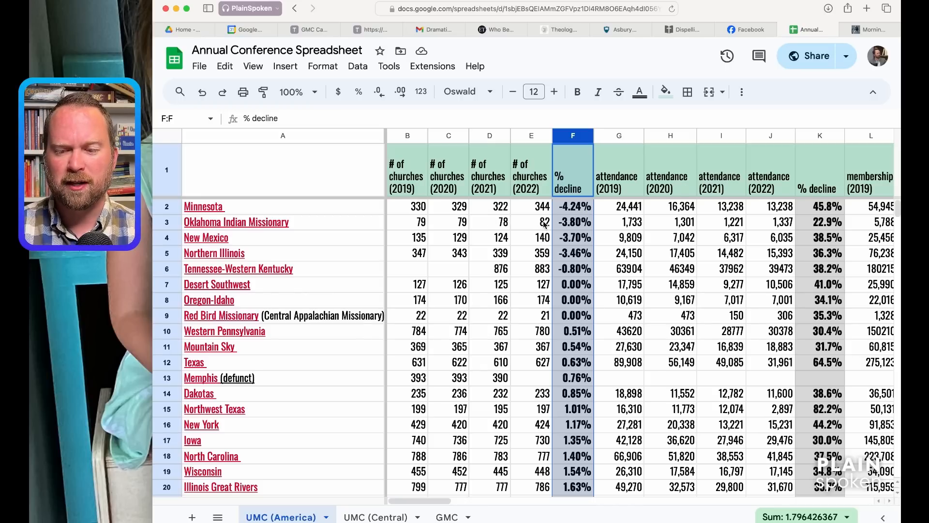
scroll(down, 3)
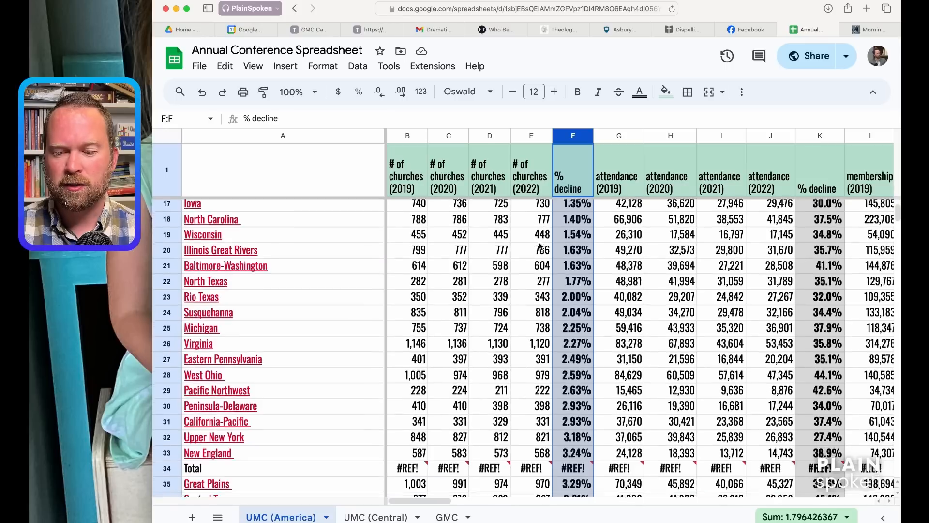
scroll(down, 3)
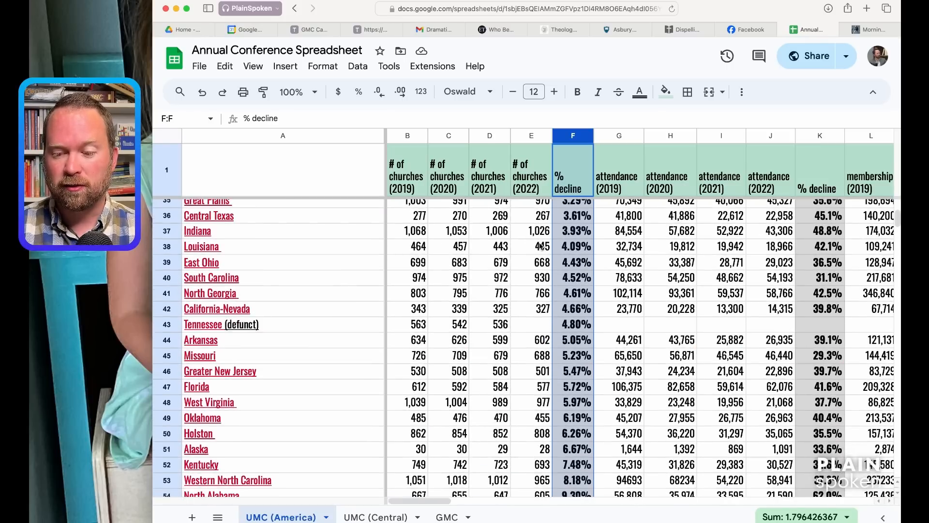
scroll(down, 3)
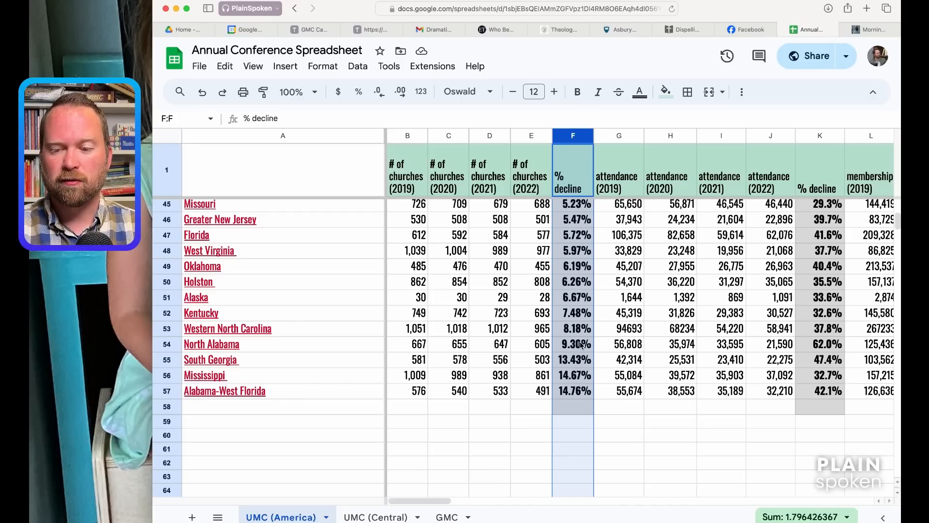
mouse_move(604, 348)
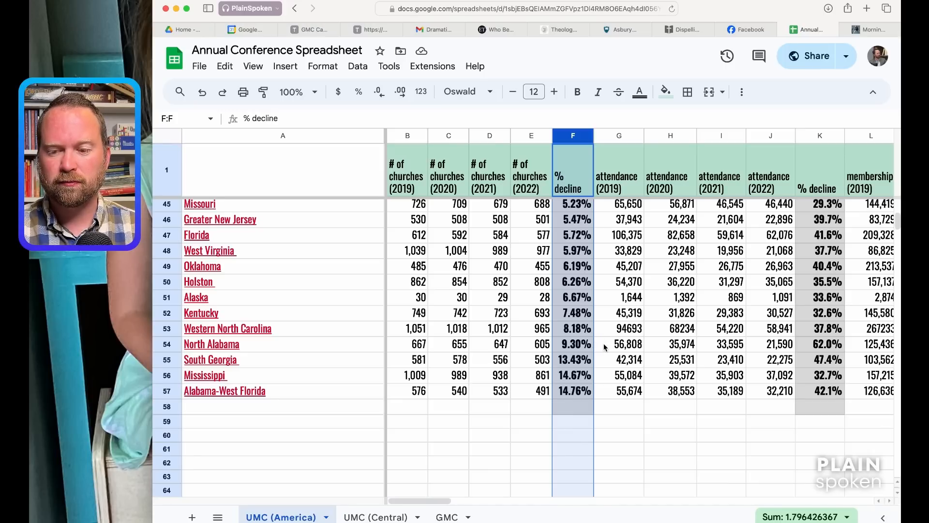
mouse_move(578, 323)
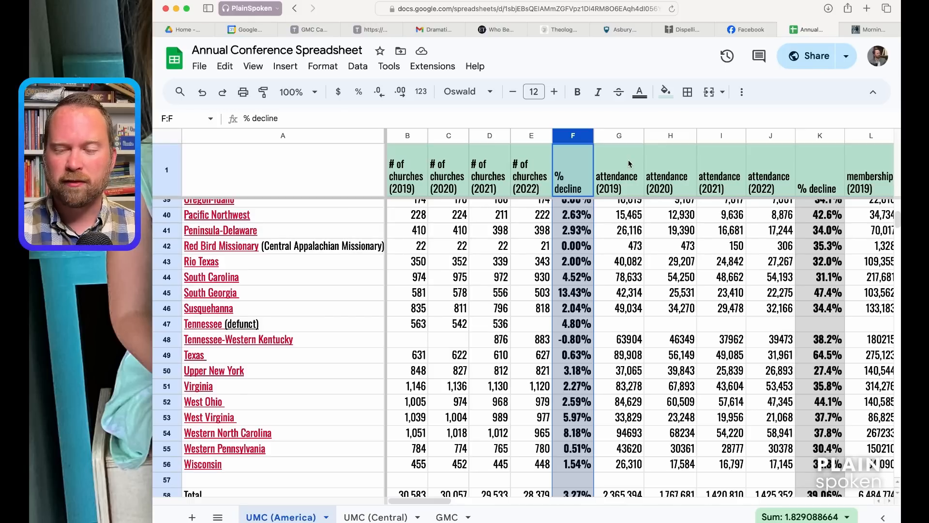
click(618, 136)
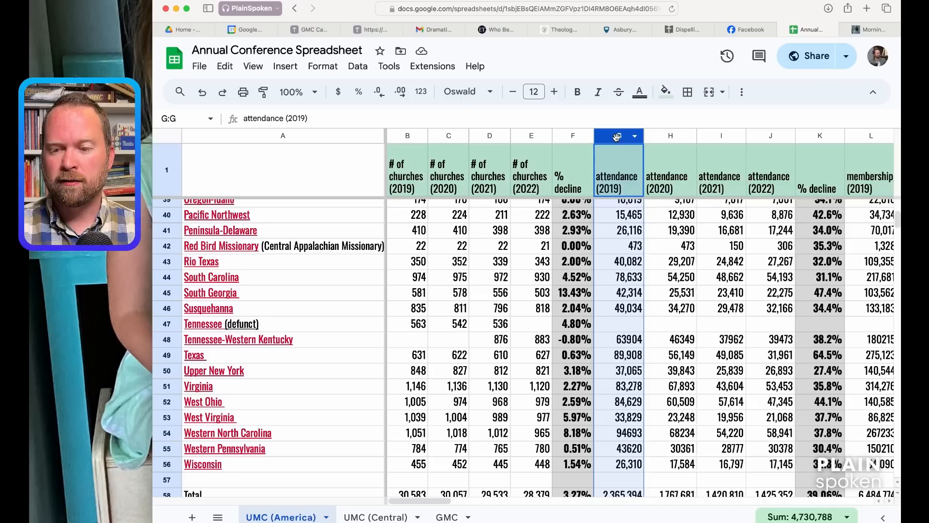
right_click(616, 136)
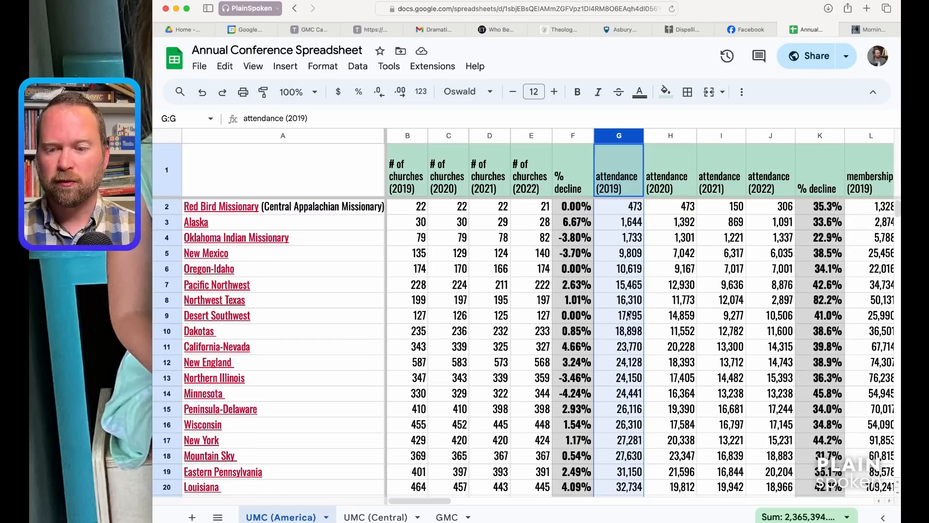
mouse_move(618, 213)
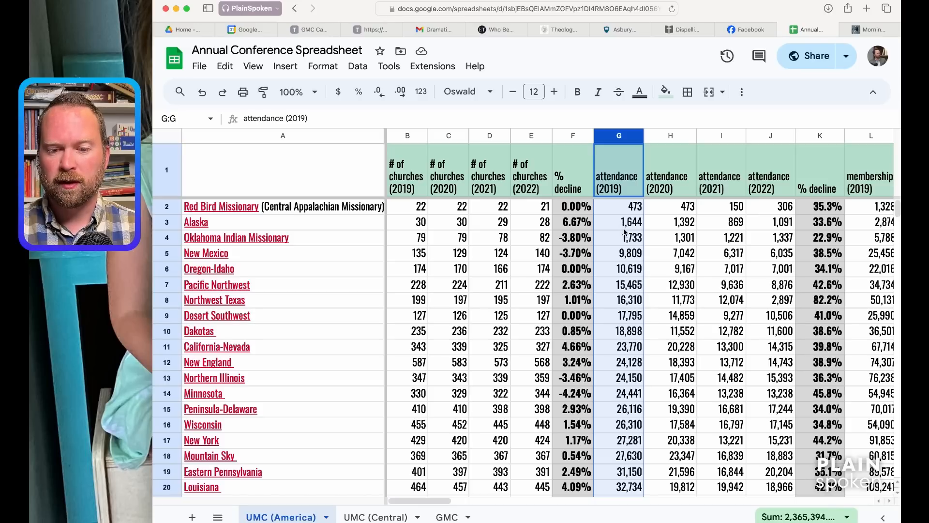
mouse_move(606, 254)
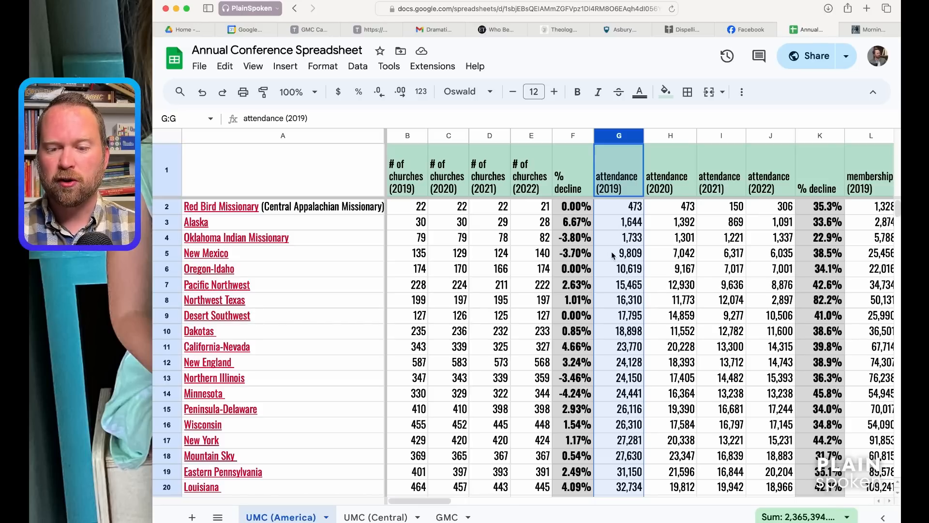
scroll(down, 3)
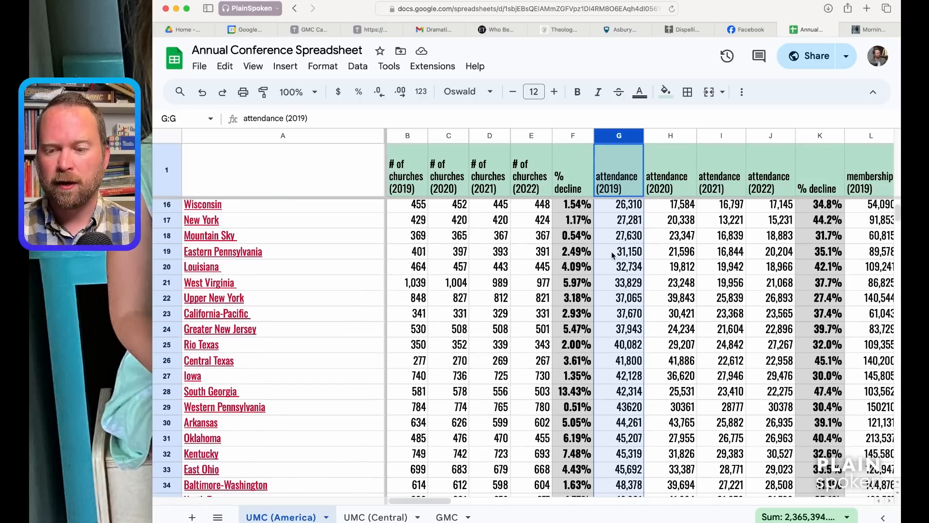
scroll(down, 3)
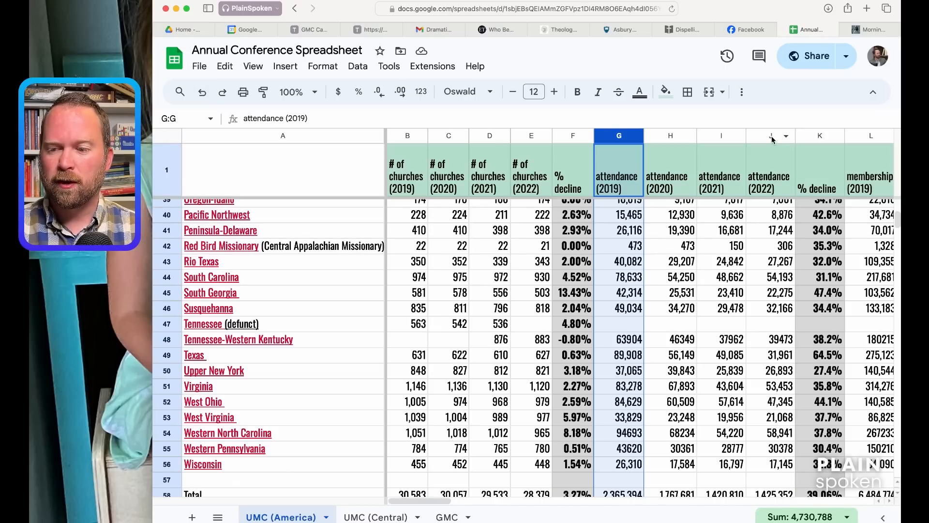
right_click(770, 135)
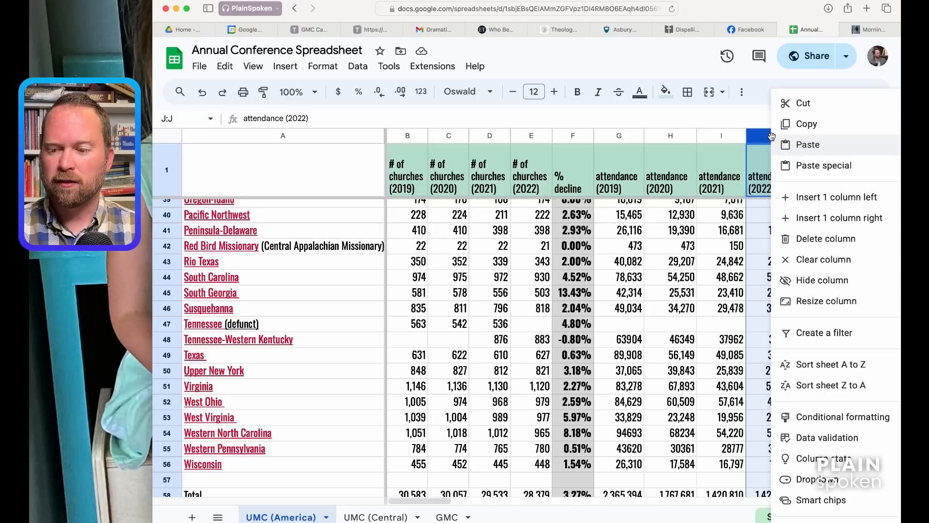
mouse_move(796, 363)
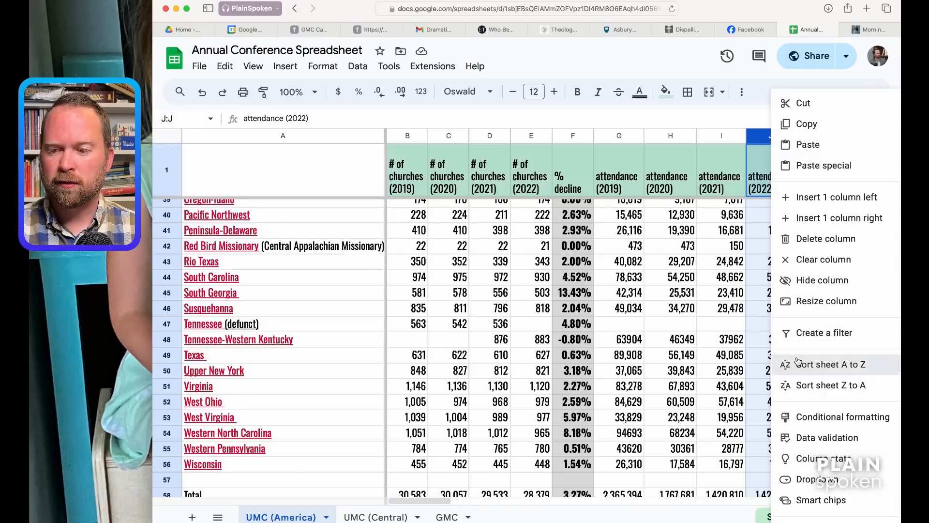
click(830, 364)
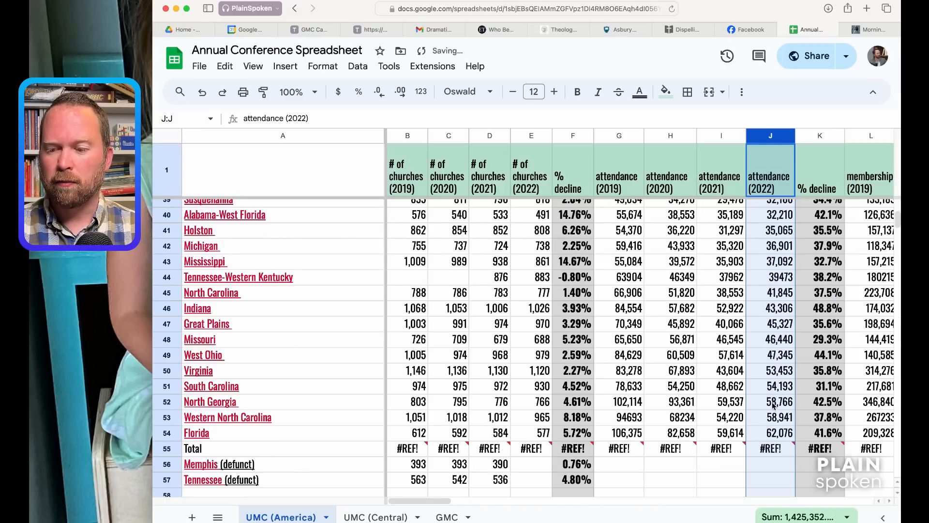
mouse_move(777, 421)
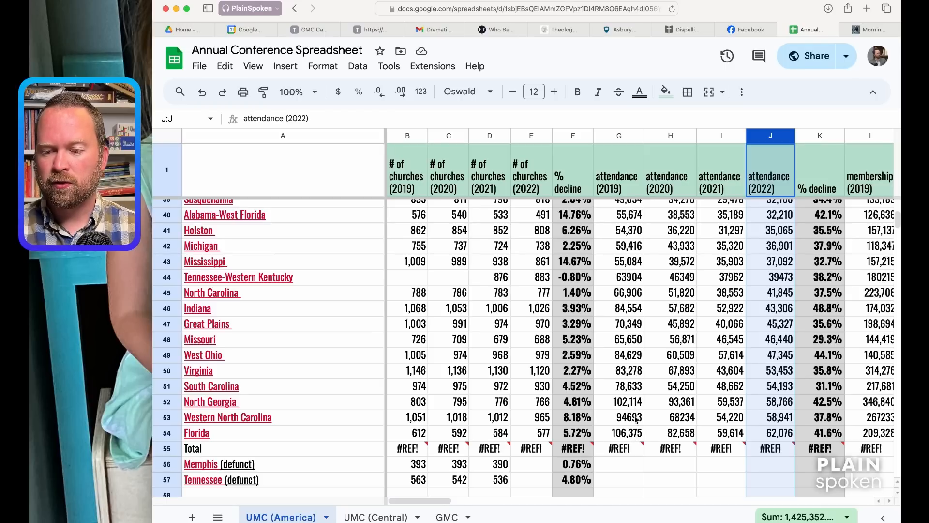
mouse_move(633, 438)
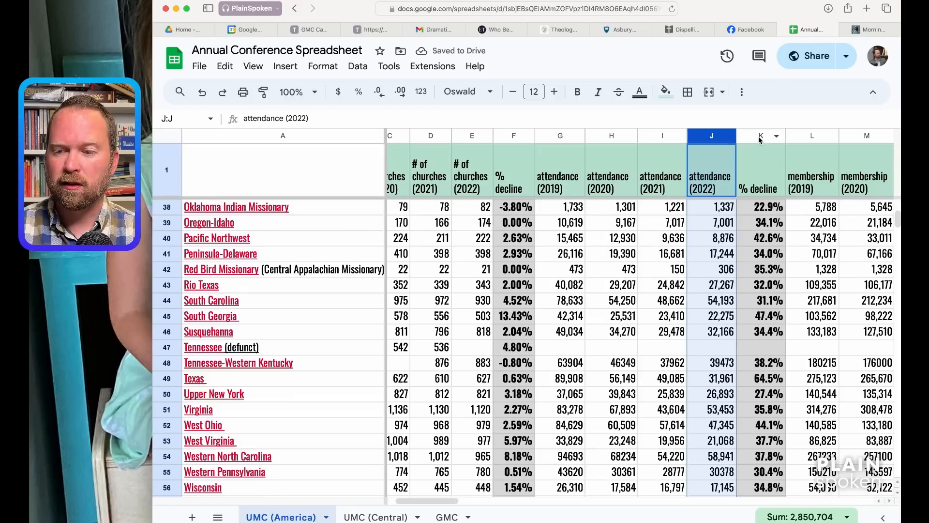
right_click(761, 136)
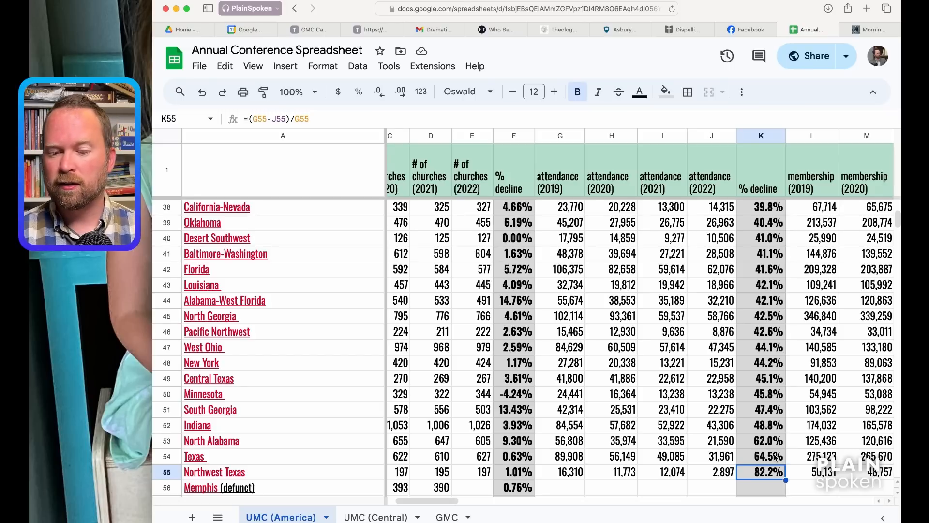
click(769, 455)
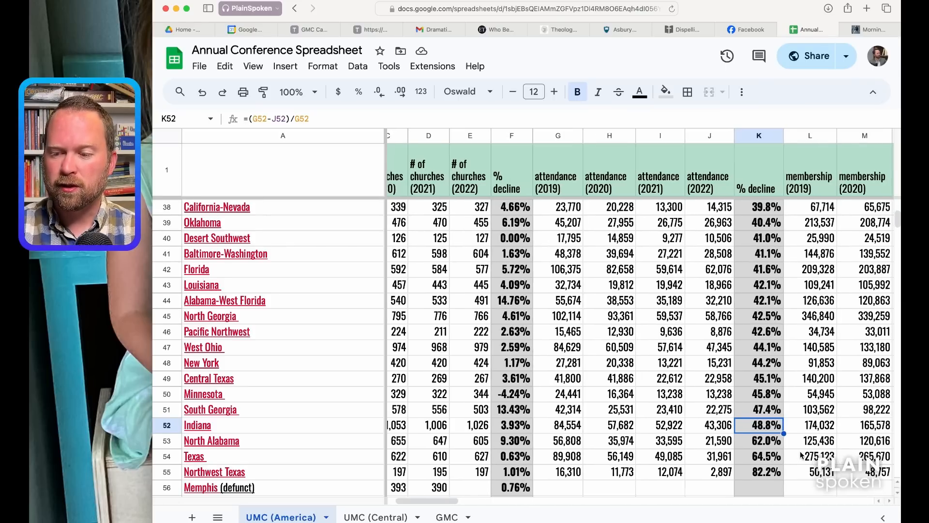
scroll(right, 3)
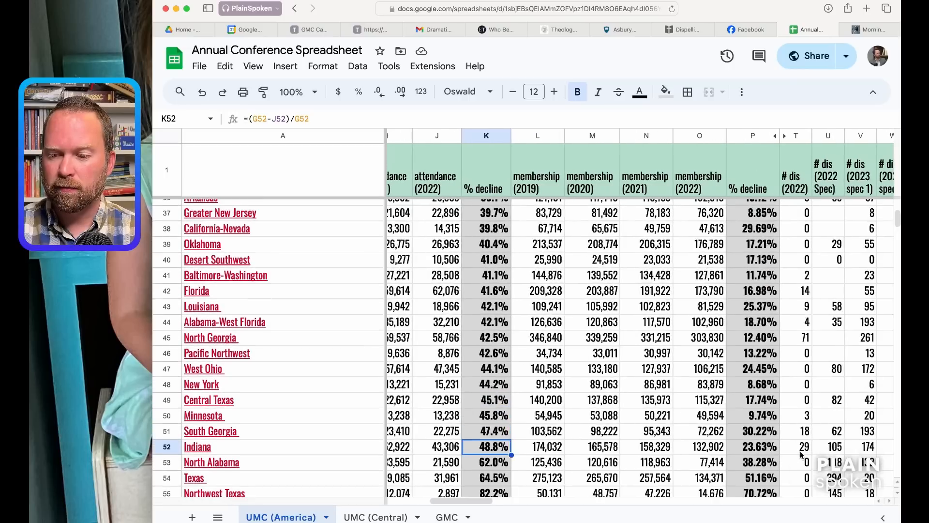
scroll(right, 3)
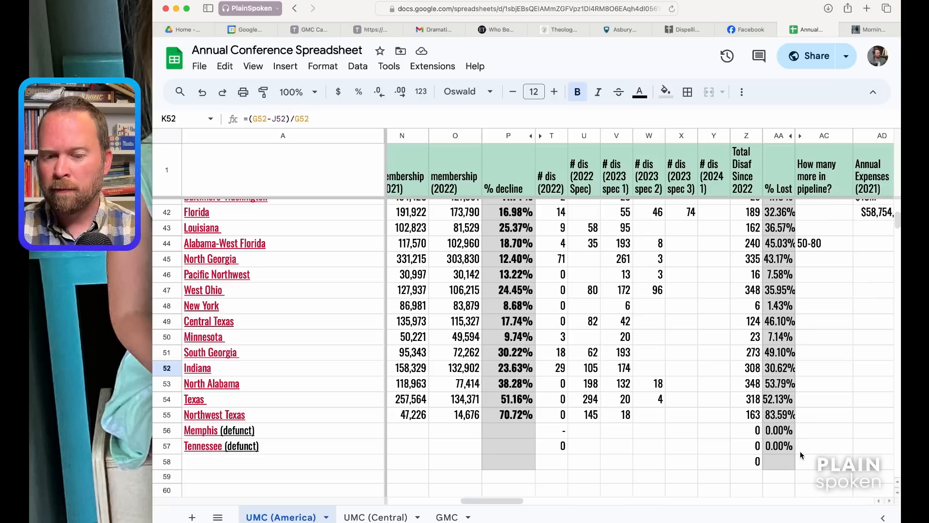
mouse_move(634, 415)
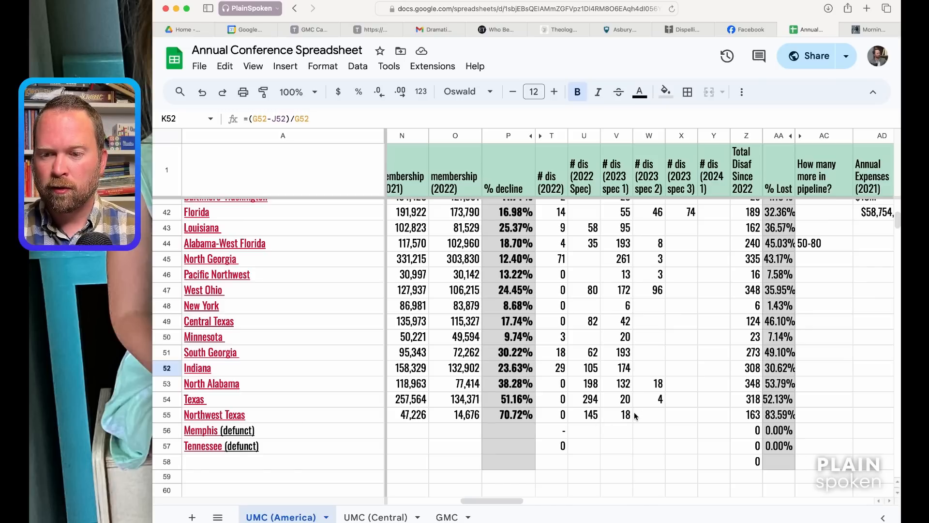
mouse_move(611, 208)
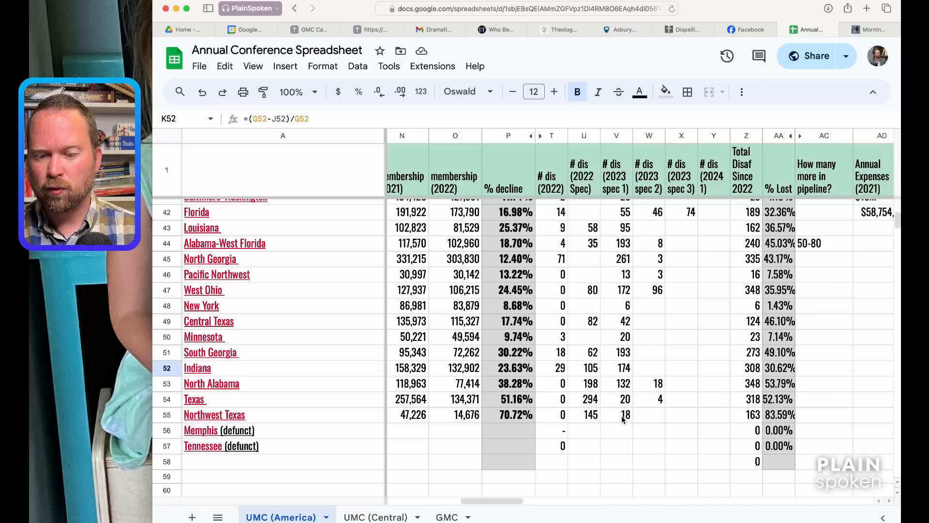
mouse_move(621, 404)
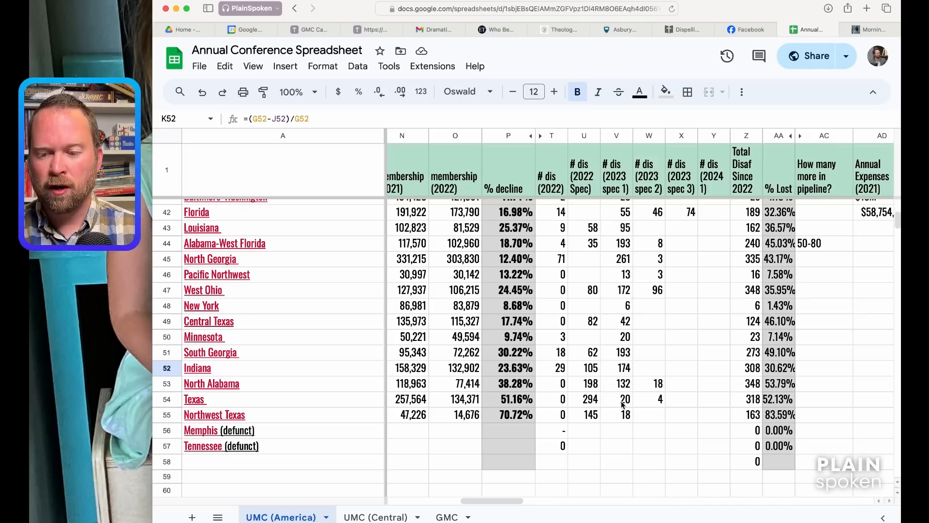
mouse_move(592, 422)
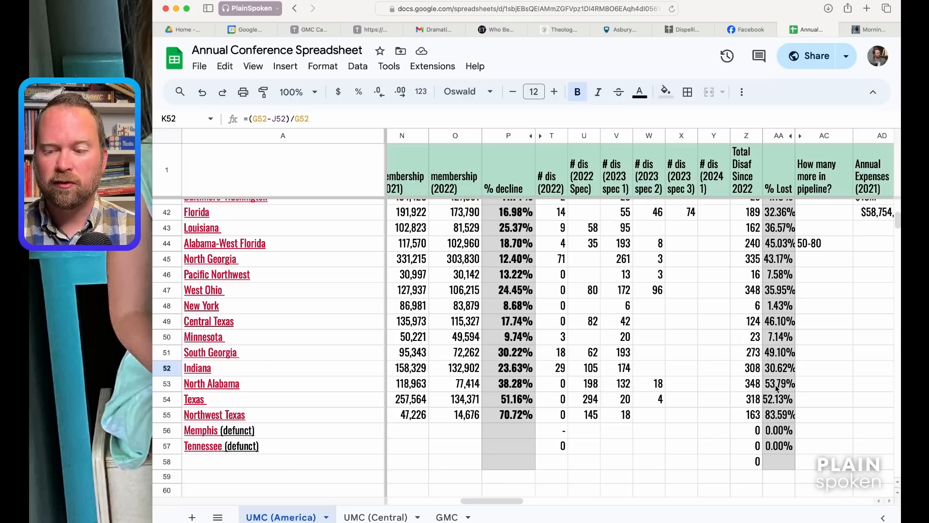
mouse_move(779, 391)
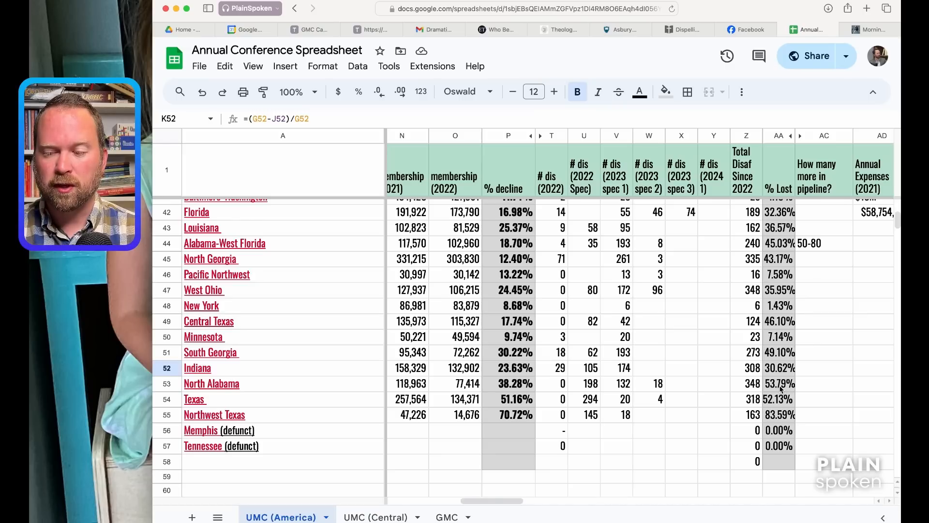
mouse_move(615, 392)
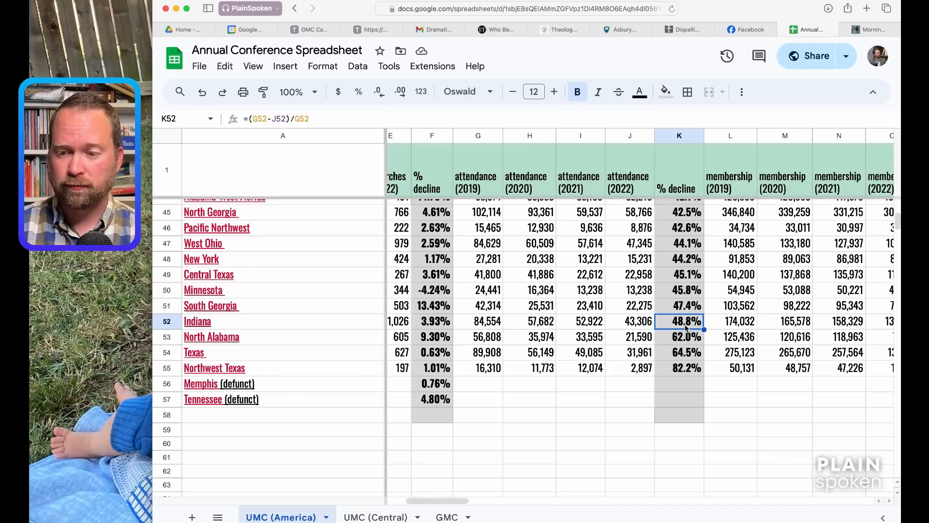
mouse_move(202, 92)
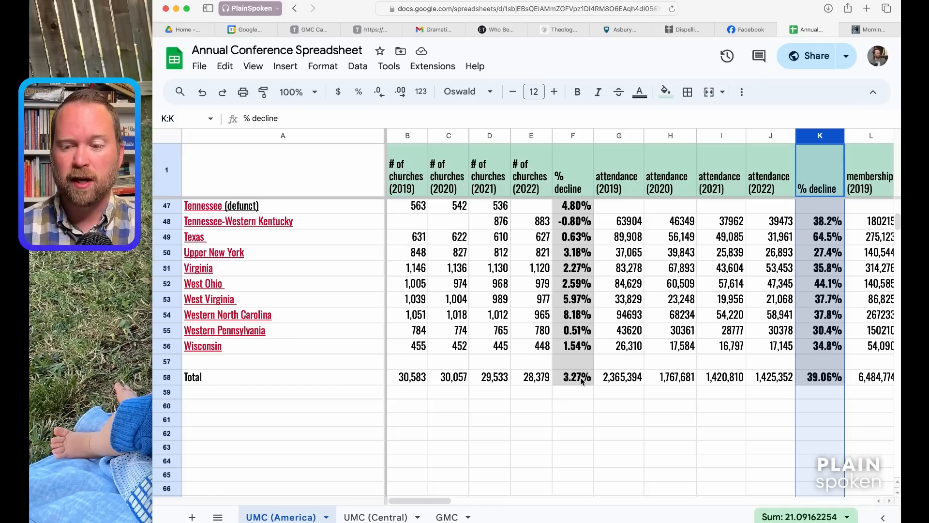
mouse_move(645, 414)
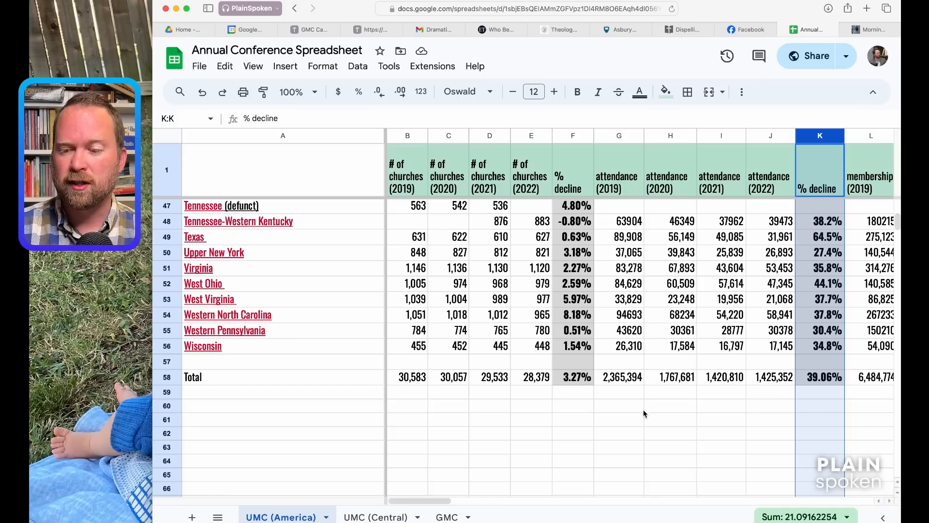
scroll(right, 3)
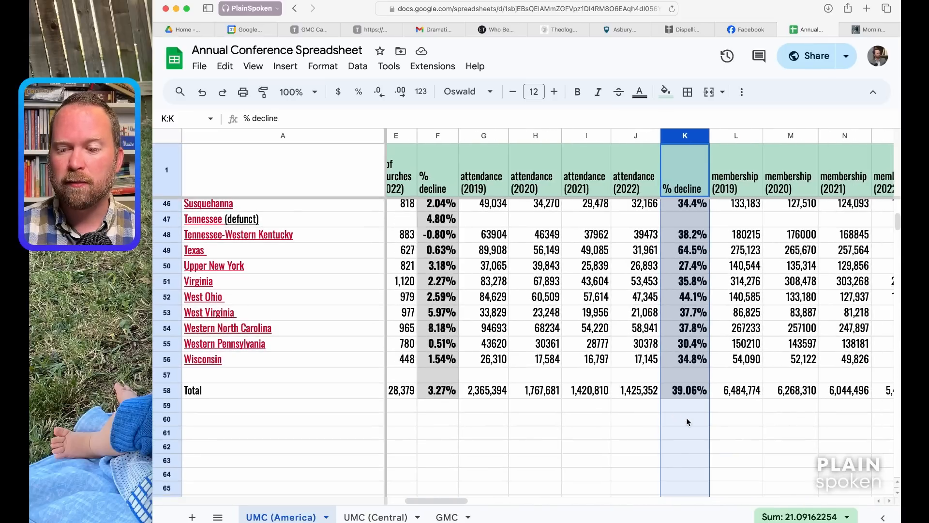
click(690, 390)
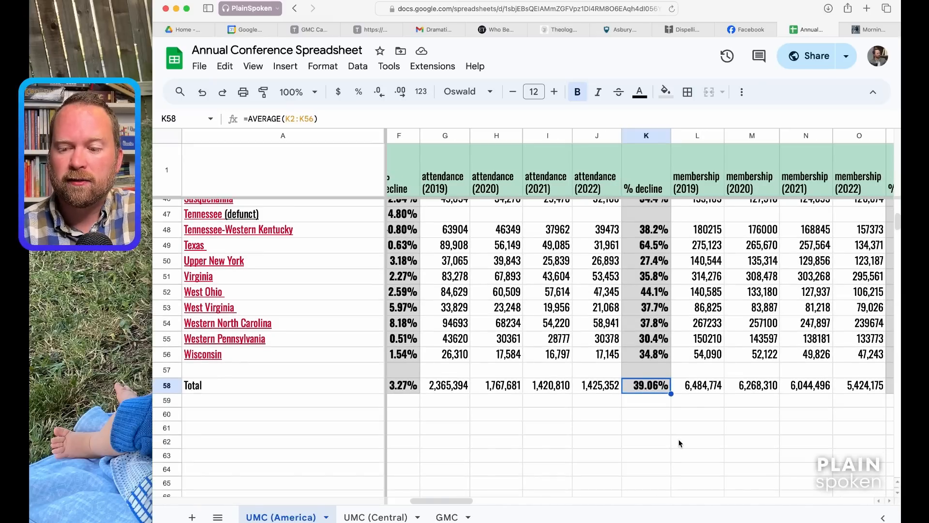
mouse_move(408, 411)
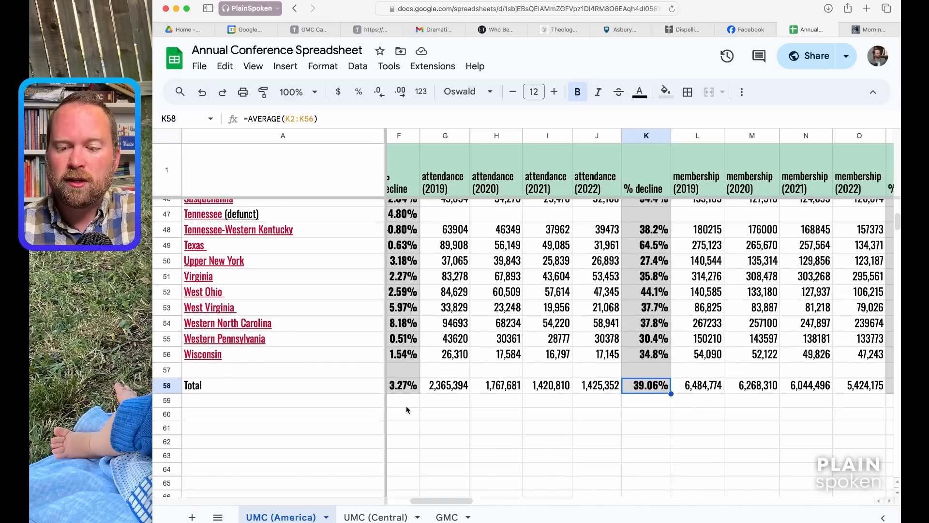
click(403, 385)
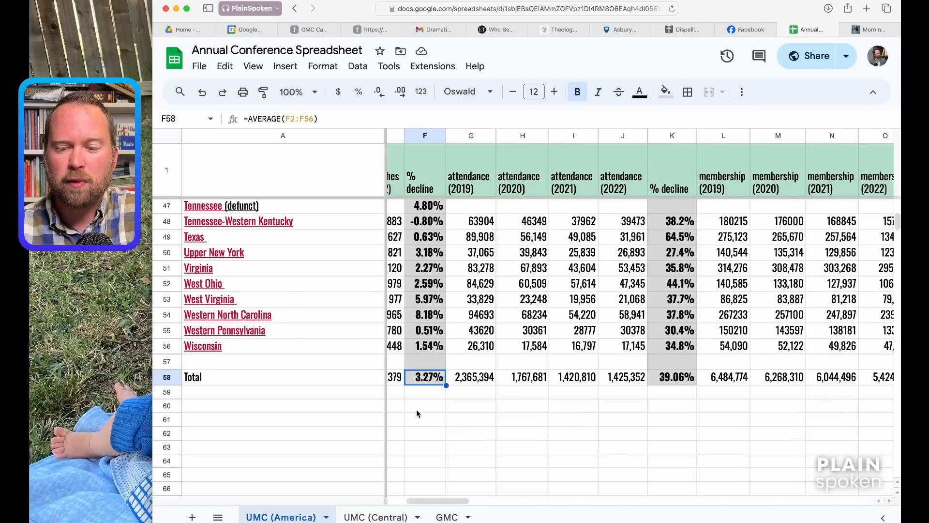
mouse_move(433, 415)
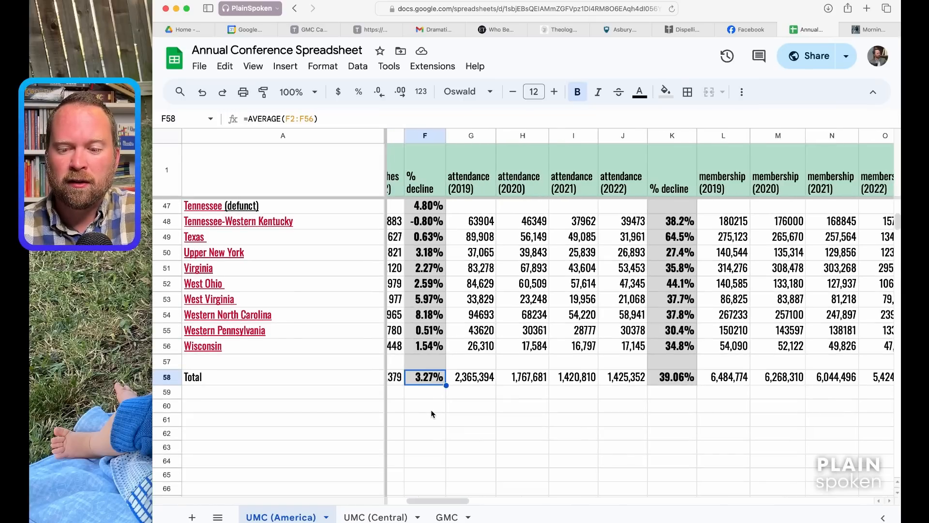
scroll(left, 3)
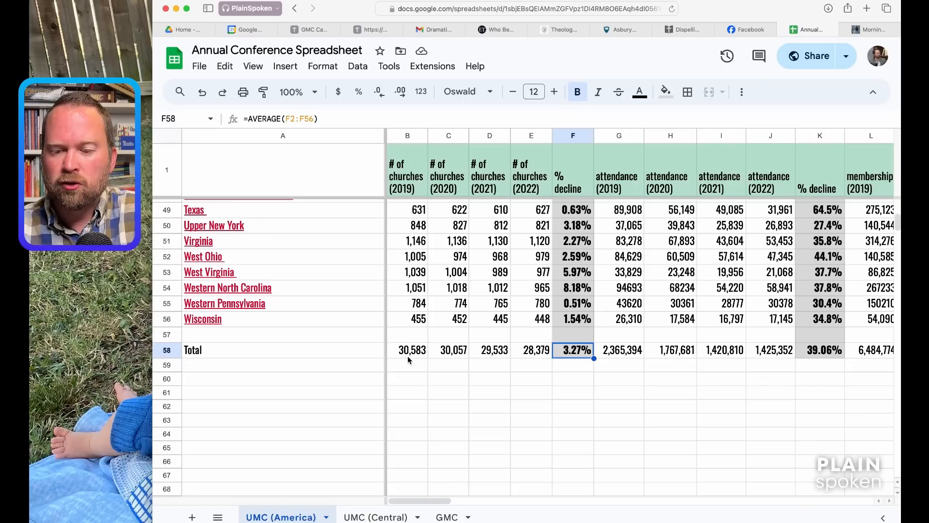
click(409, 350)
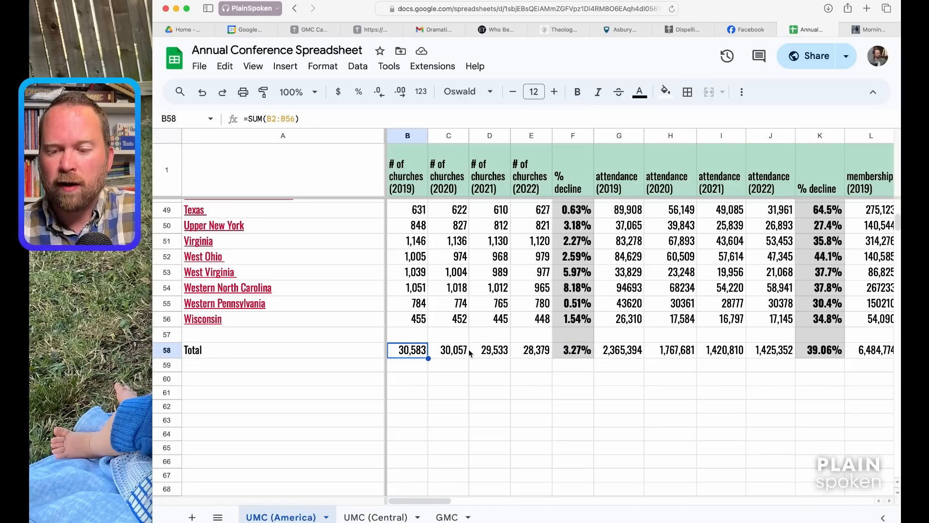
click(531, 350)
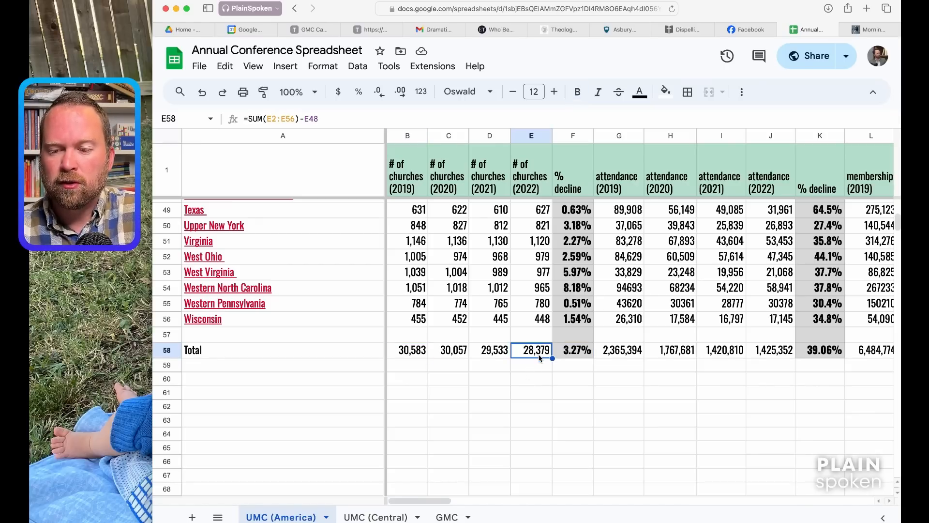
mouse_move(547, 387)
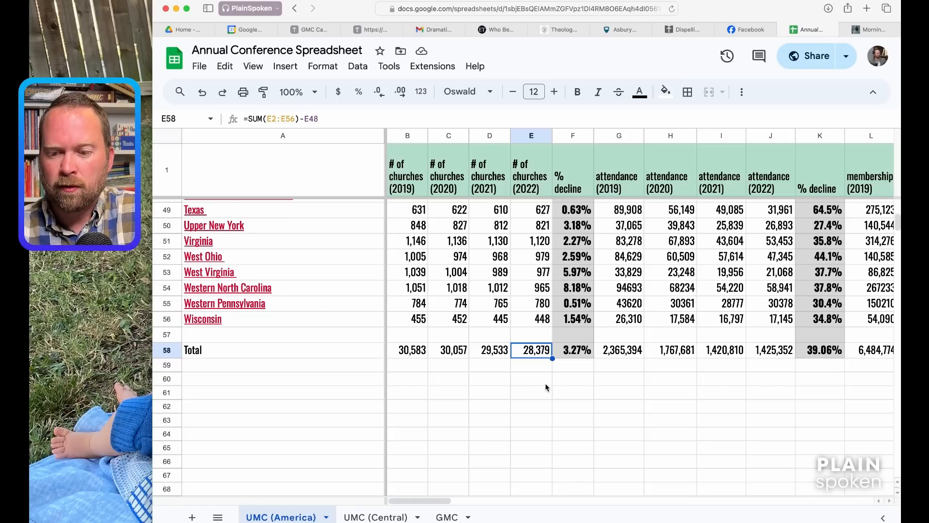
click(575, 351)
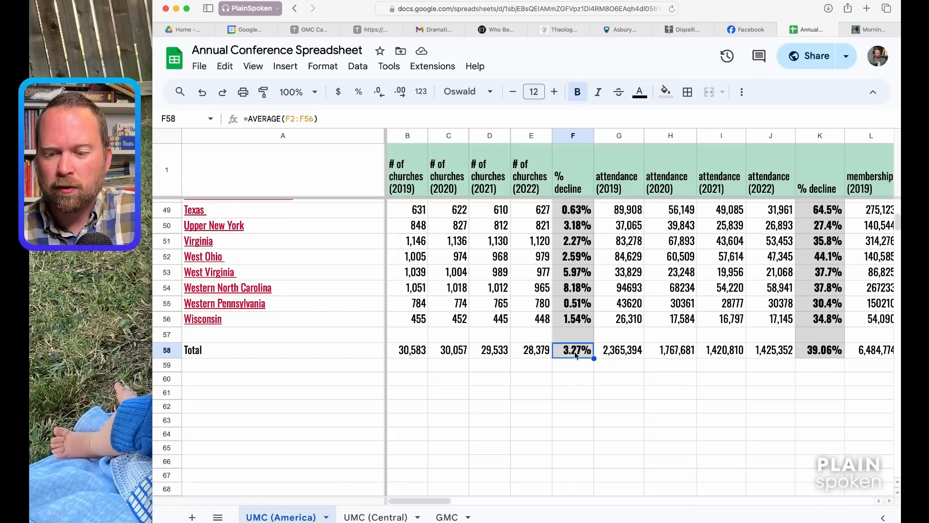
mouse_move(573, 462)
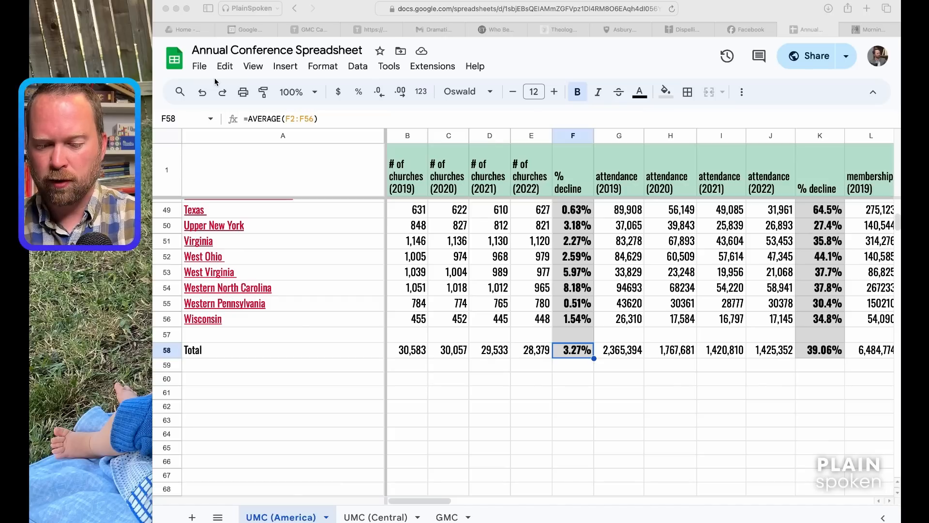
mouse_move(219, 182)
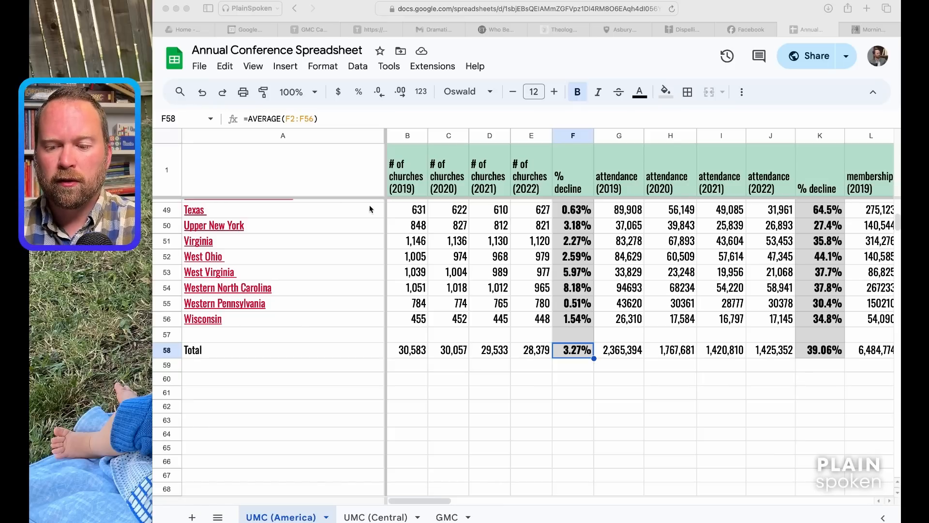
mouse_move(535, 356)
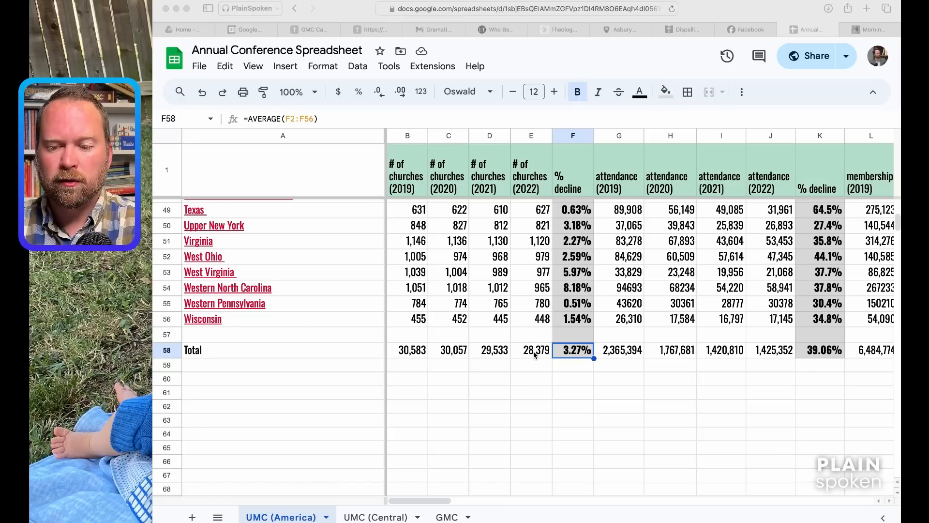
click(532, 351)
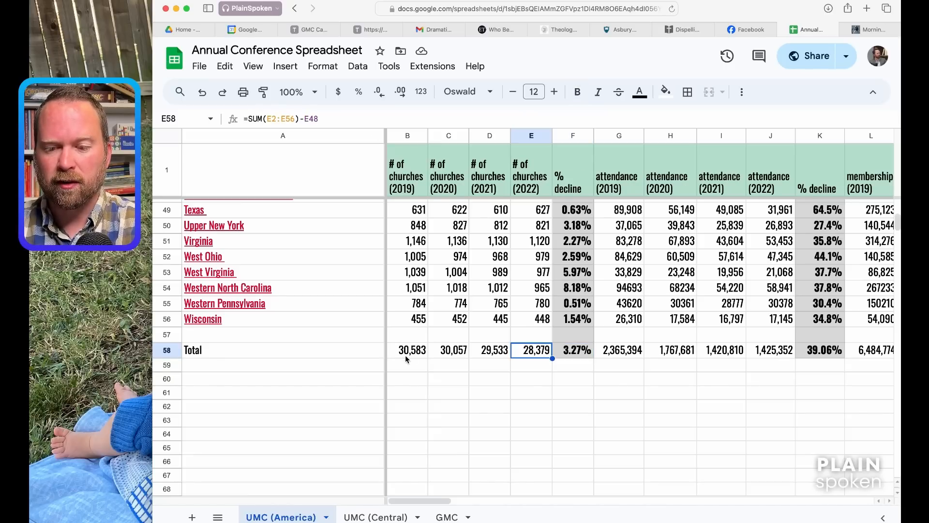
click(410, 349)
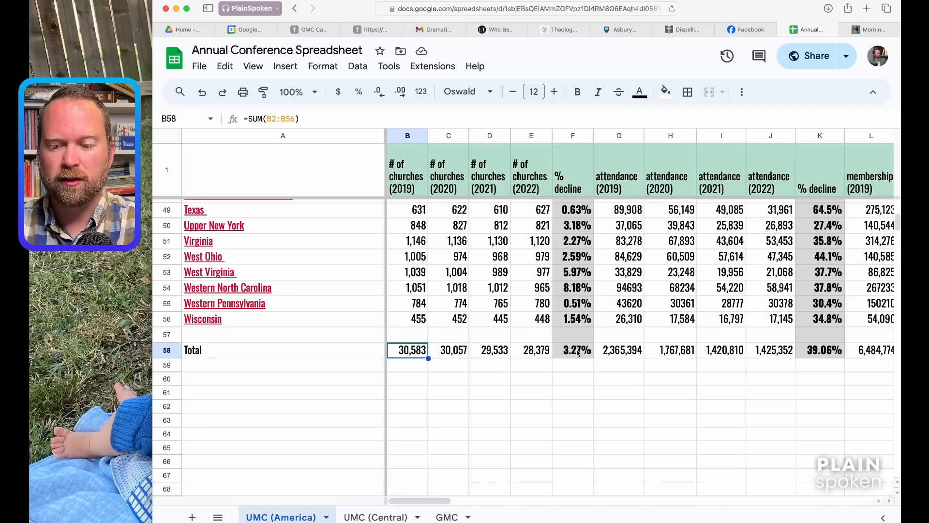
click(573, 350)
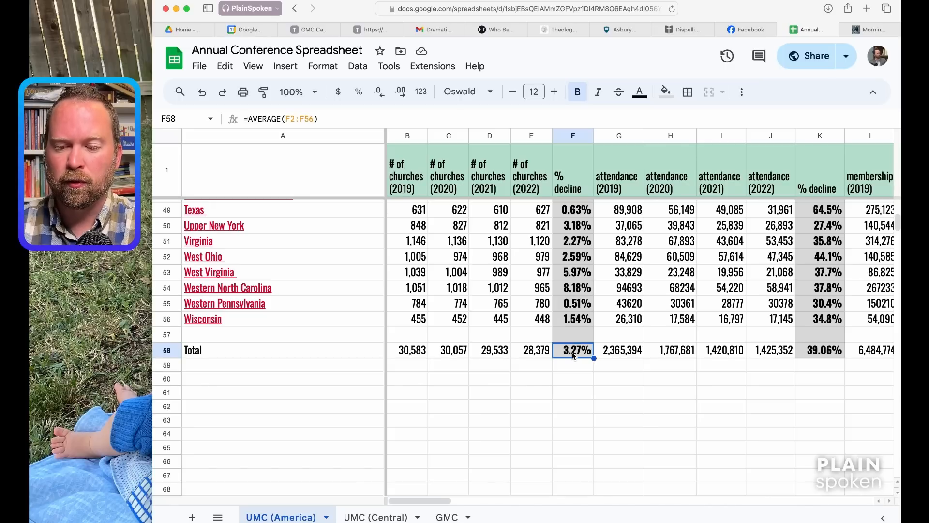
click(408, 349)
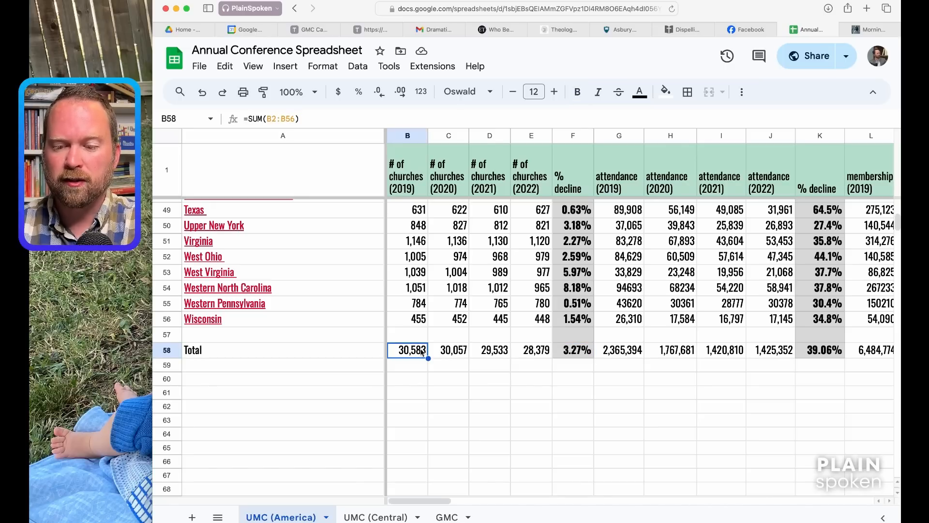
click(576, 350)
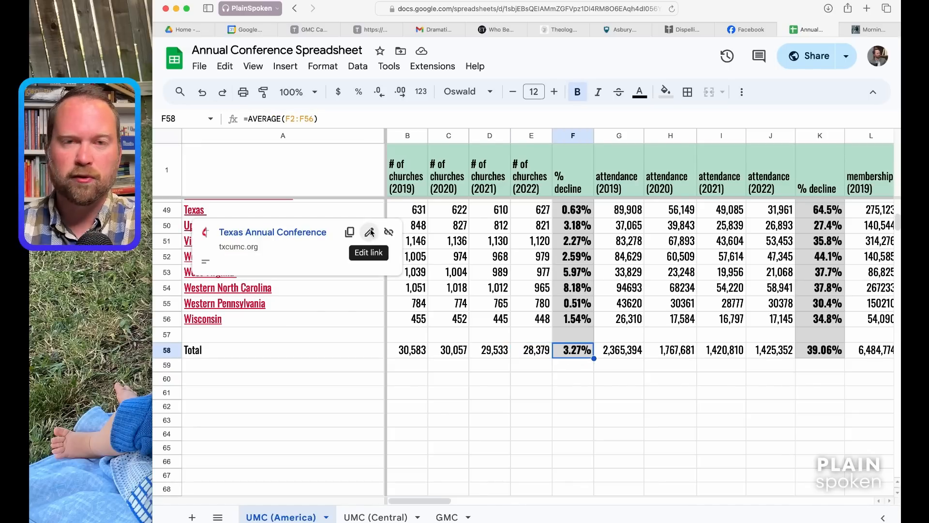
click(517, 410)
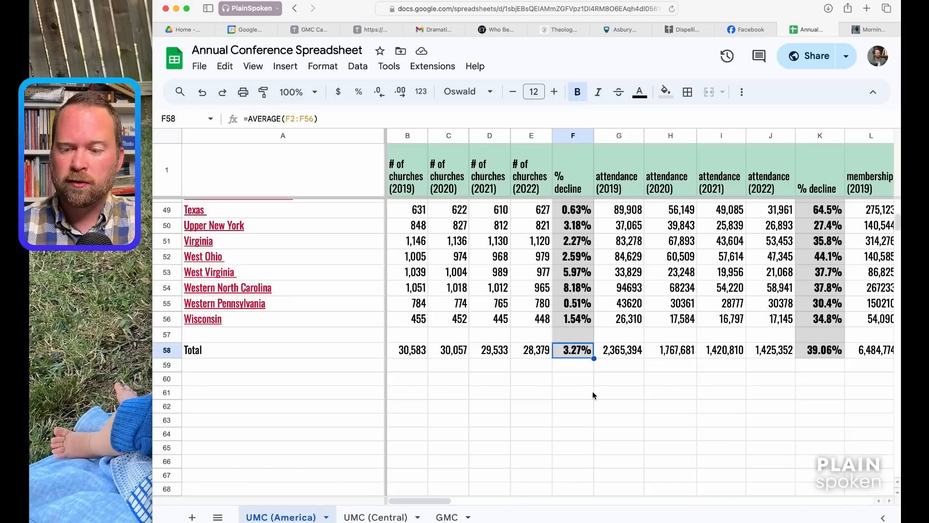
- Check the Total row's attendance % decline average, then move on to the disaffiliation columns
scroll(right, 3)
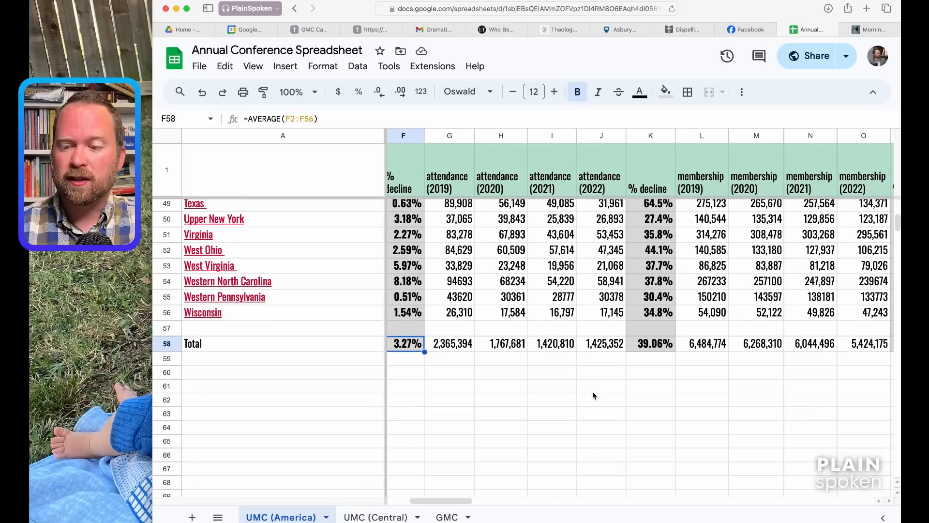
click(648, 342)
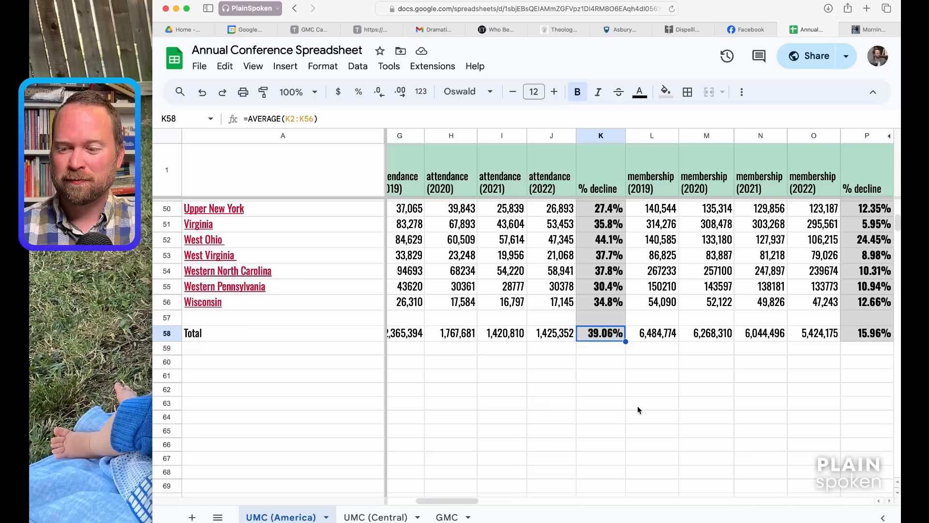
scroll(right, 3)
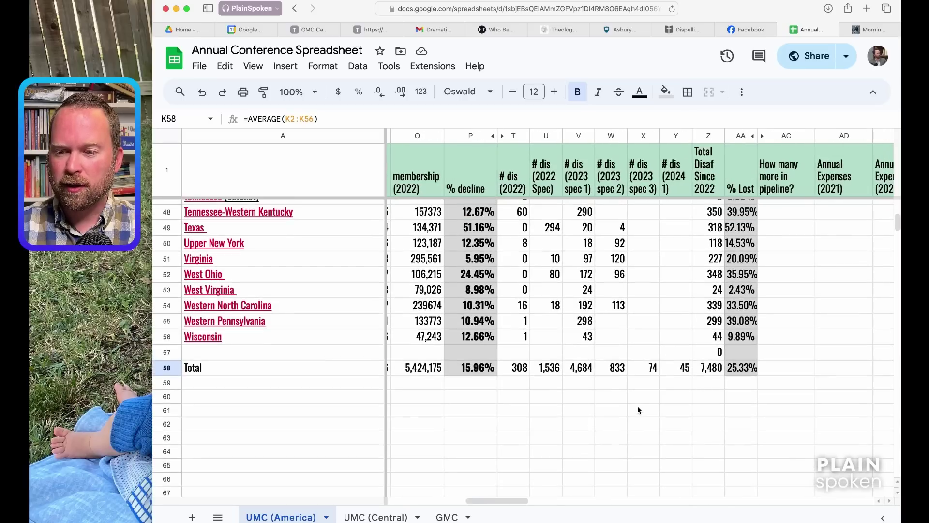
mouse_move(567, 372)
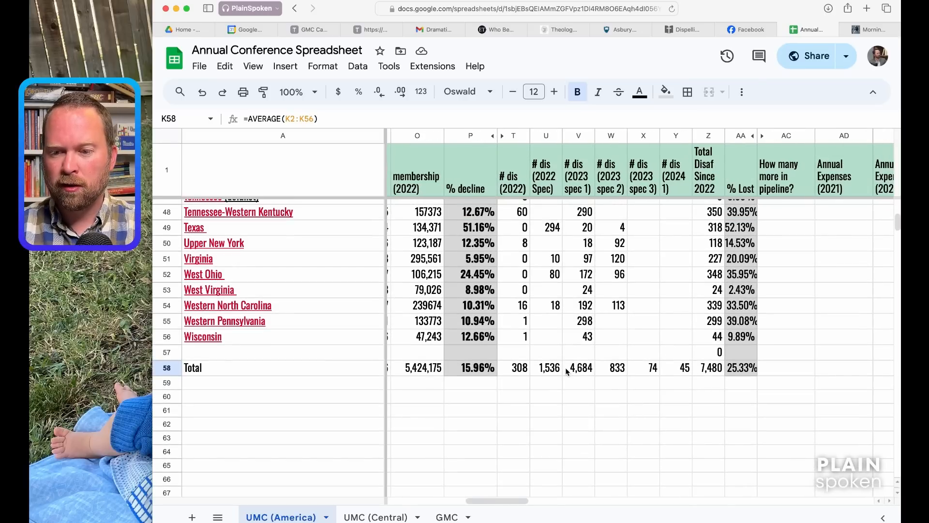
mouse_move(598, 371)
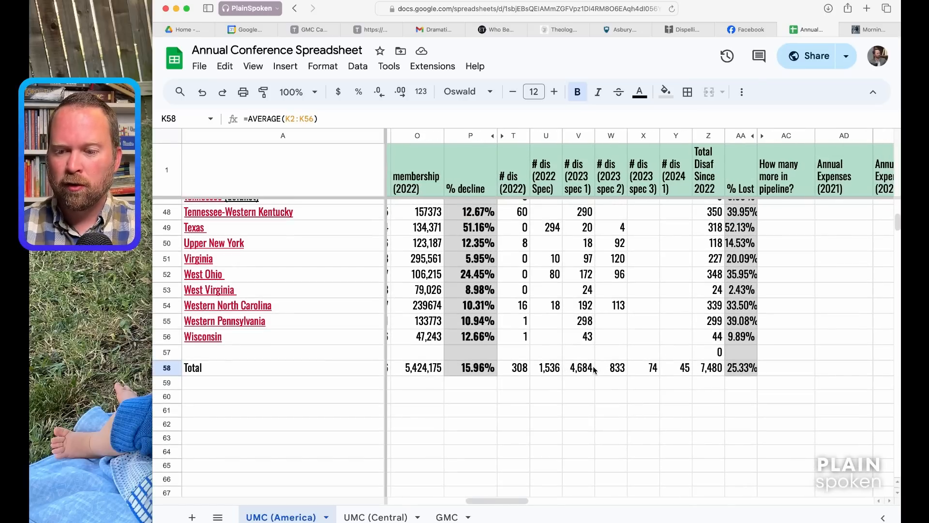
click(579, 367)
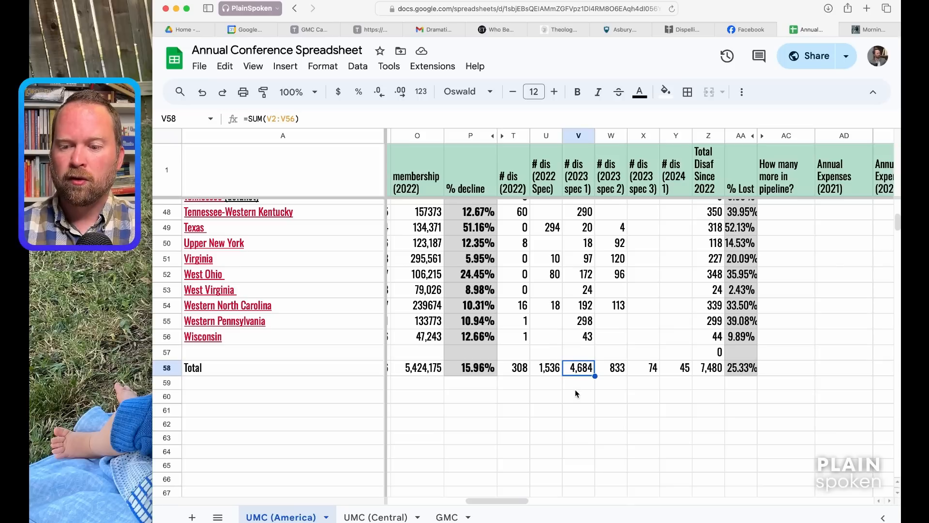
click(548, 368)
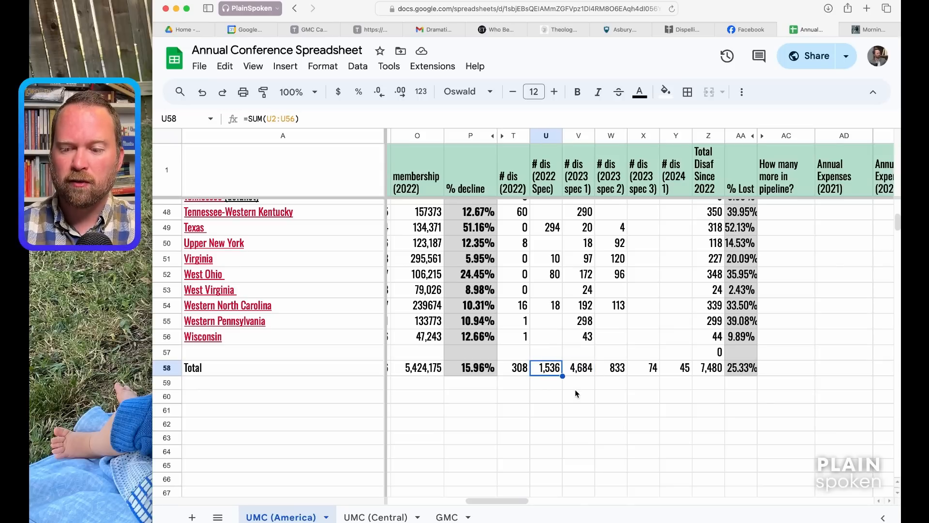
click(580, 367)
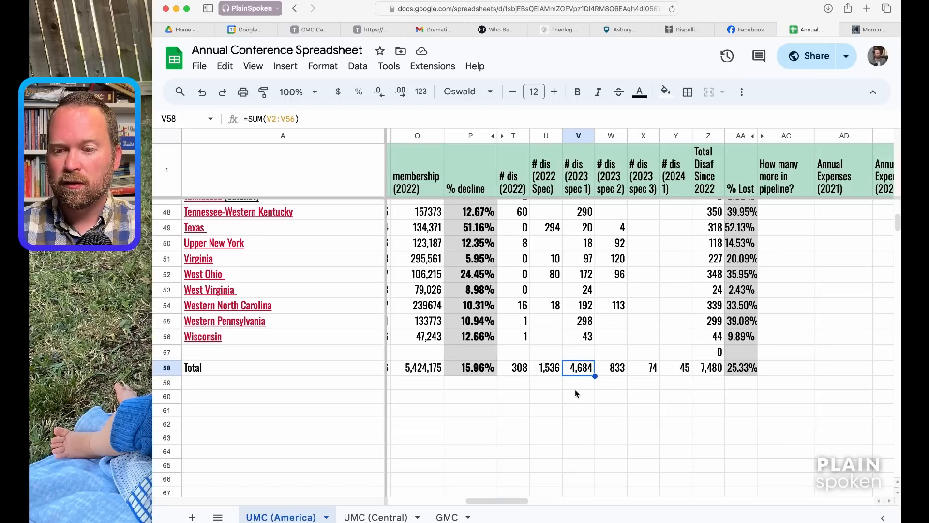
click(651, 368)
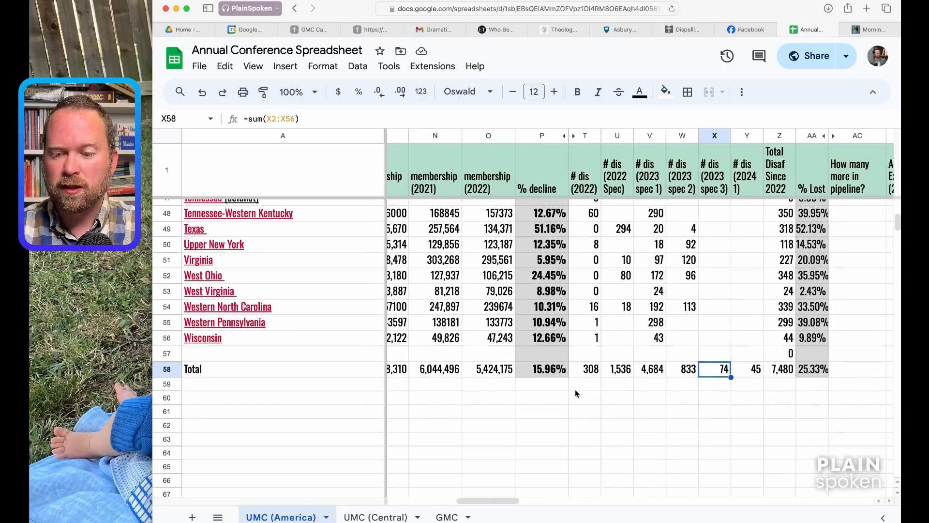
- Confirm the 2019 (2,365,394) and 2022 (1,425,352) attendance totals are column SUMs
scroll(left, 3)
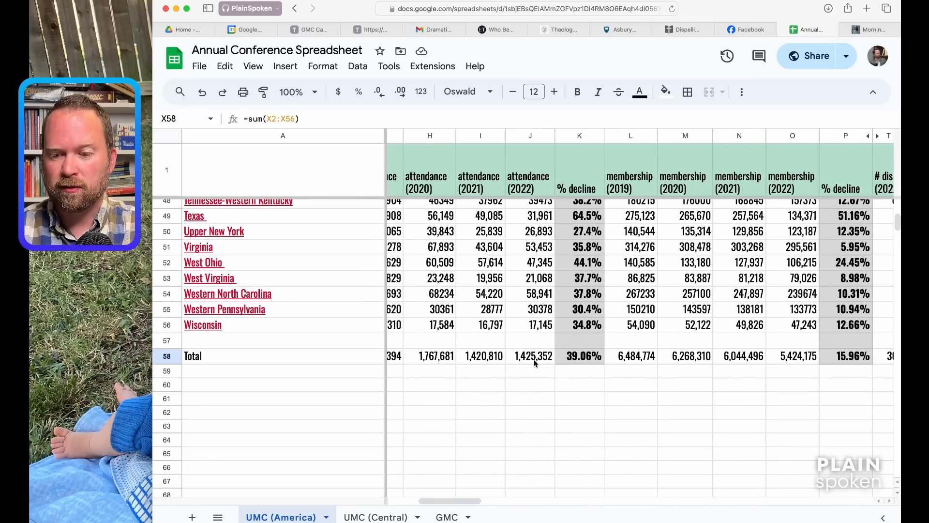
scroll(left, 3)
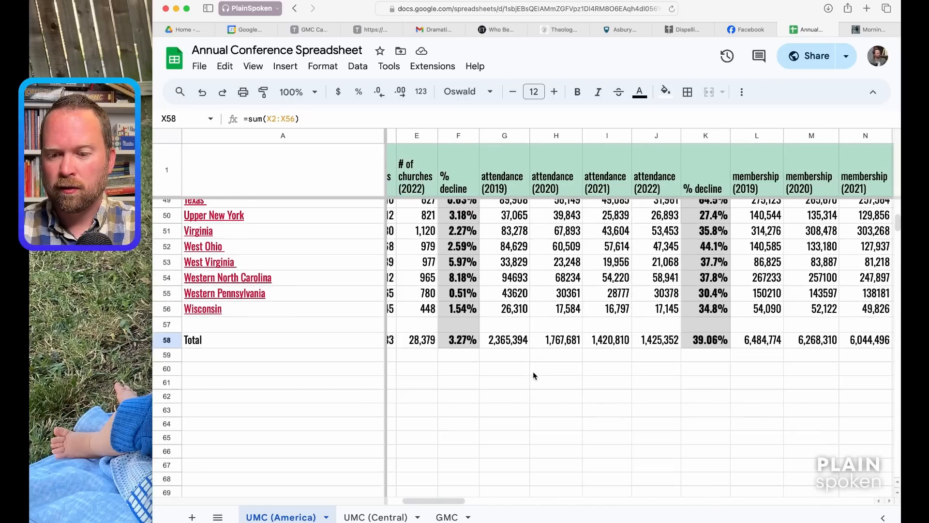
click(504, 339)
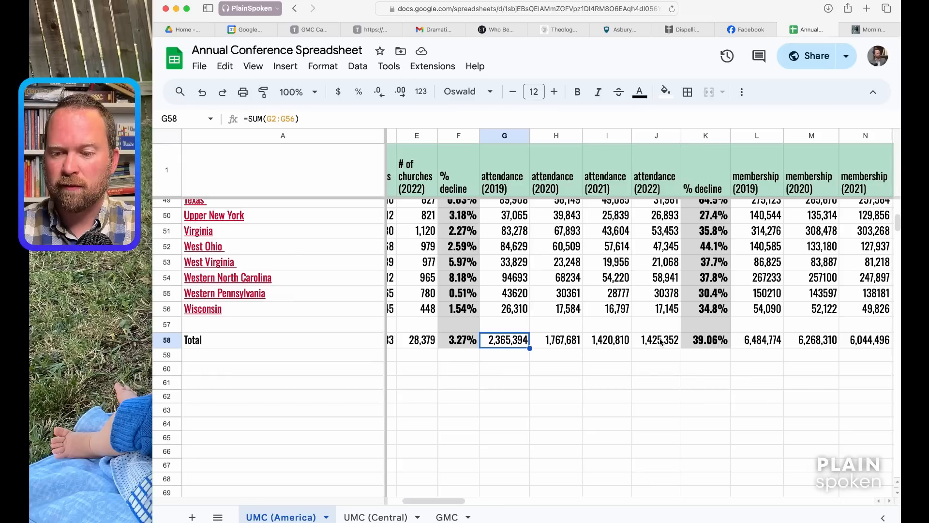
click(654, 340)
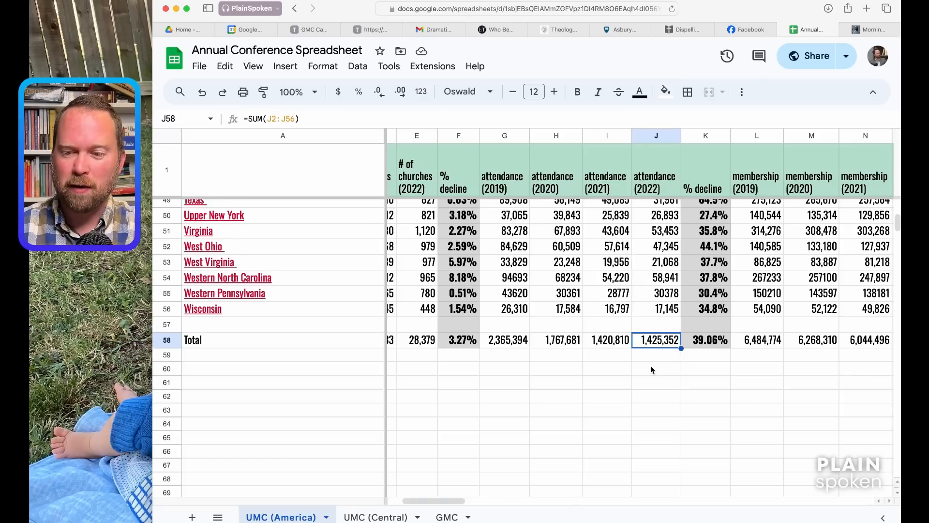
mouse_move(695, 348)
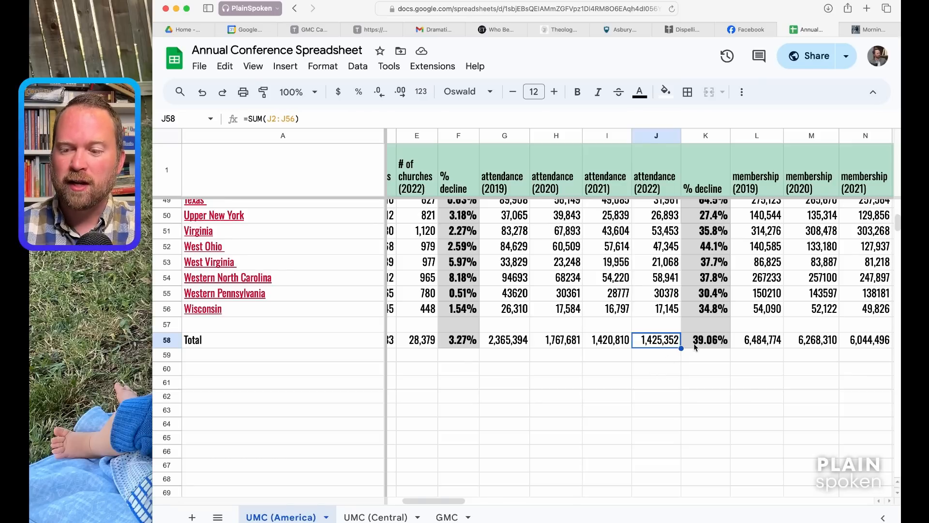
mouse_move(710, 341)
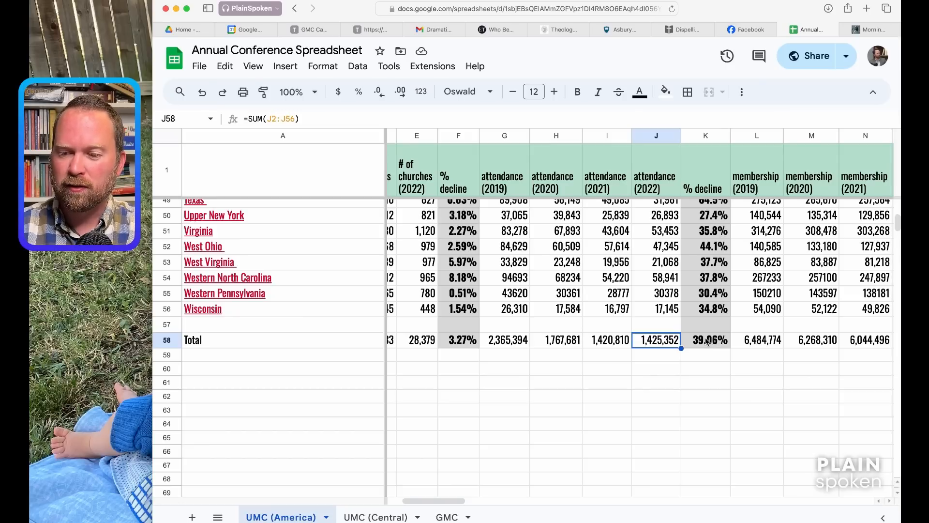
mouse_move(725, 323)
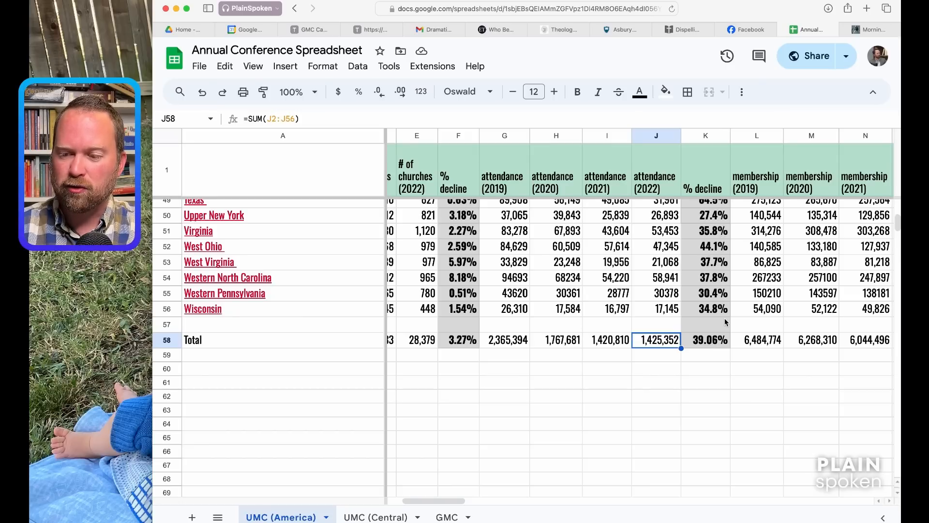
mouse_move(706, 341)
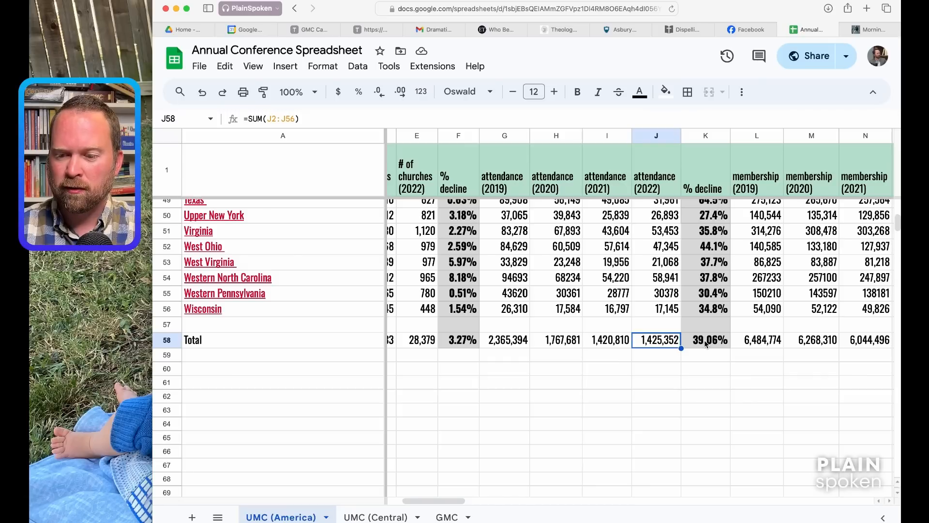
mouse_move(573, 345)
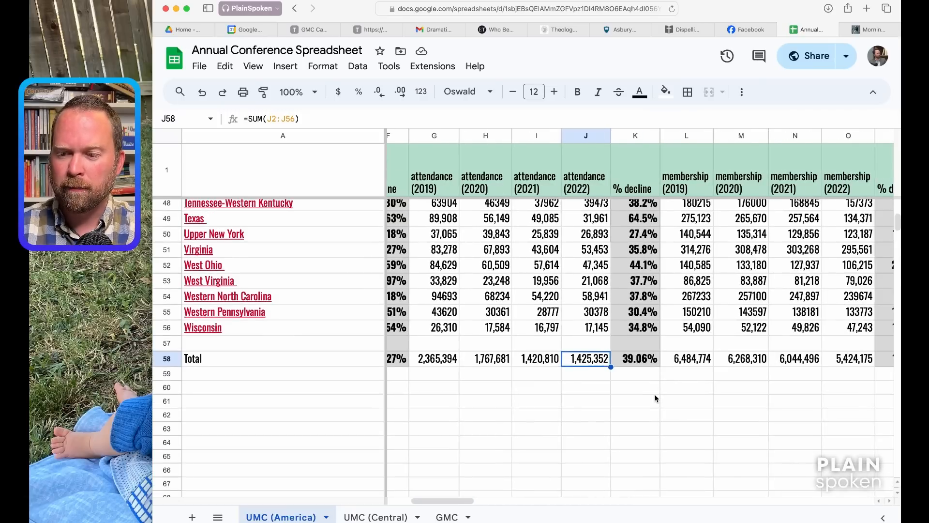
- Scroll right to the # dis, Total Disaf (7,480) and % Lost columns in the Total row
scroll(right, 3)
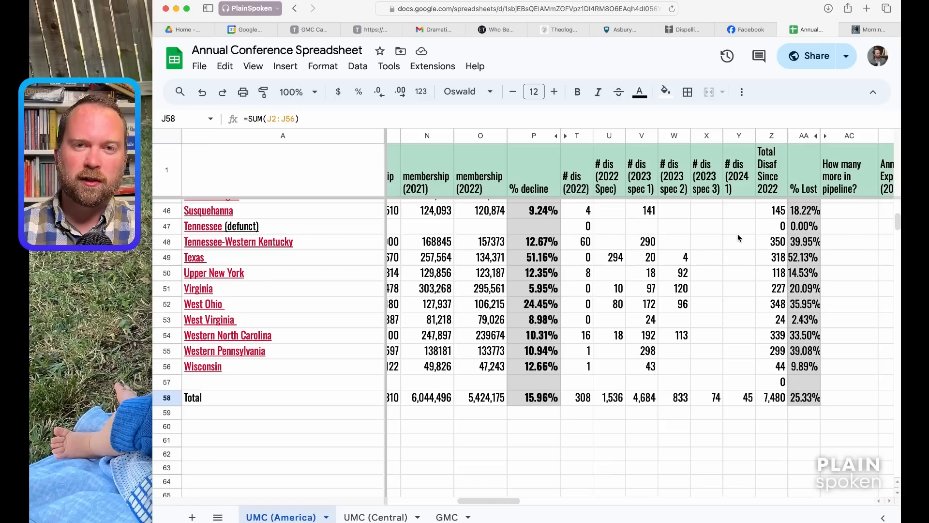
mouse_move(744, 226)
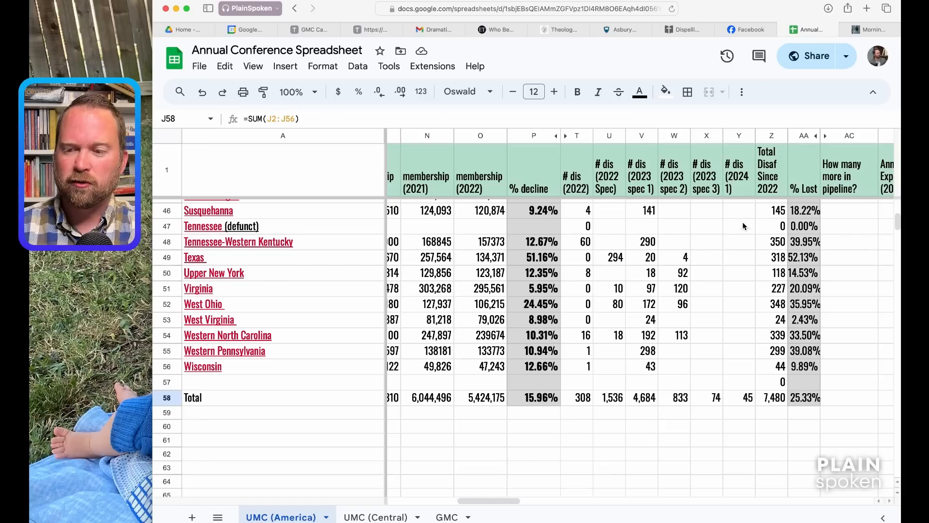
mouse_move(745, 282)
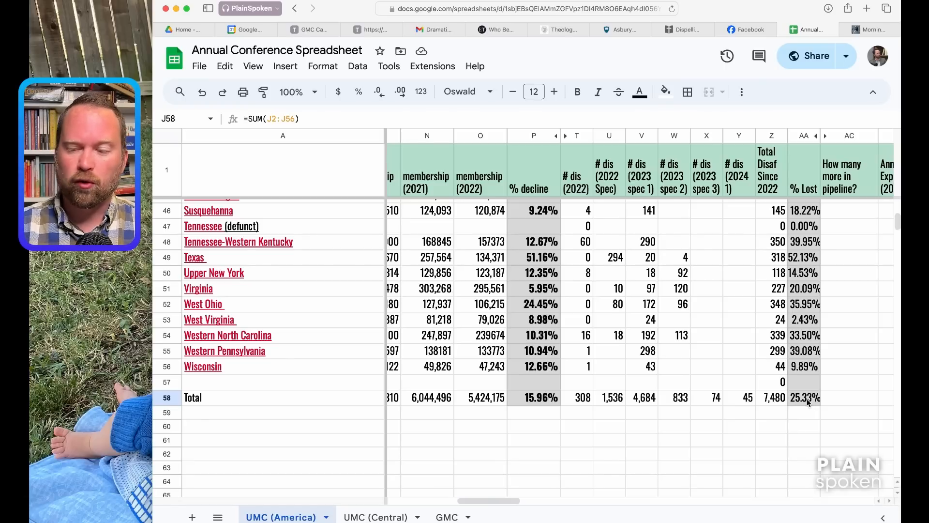
mouse_move(683, 294)
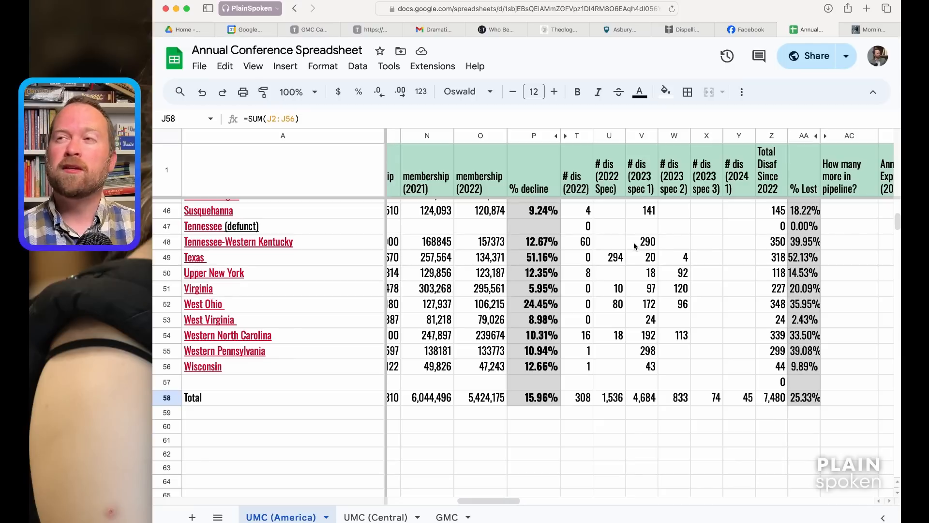
mouse_move(273, 215)
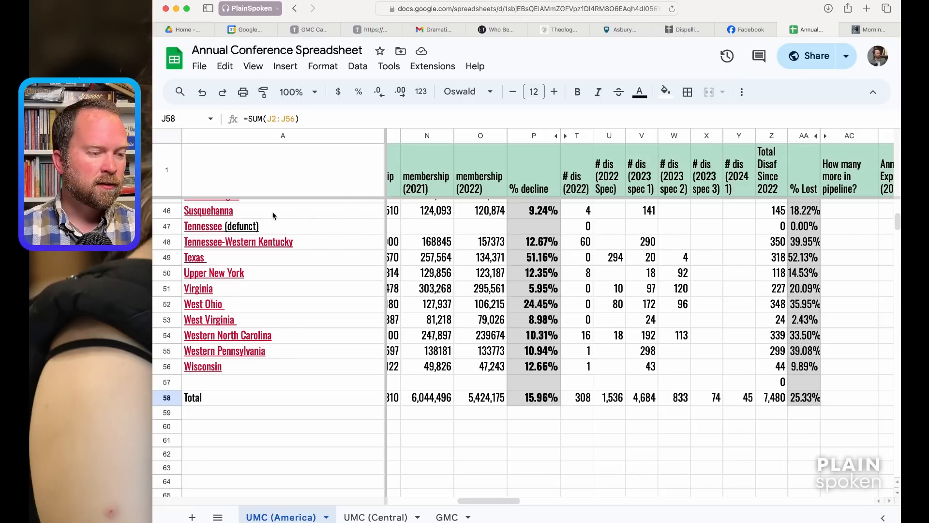